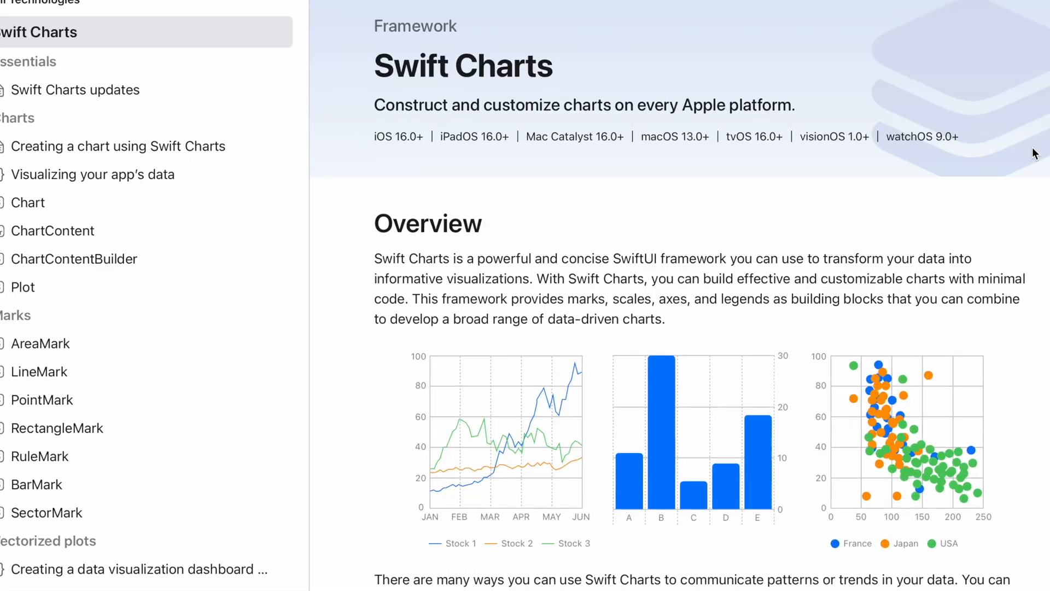
Open the AreaMark page under Marks in the Swift Charts docs and browse its examples
{"action": "scroll", "scroll_direction": "down", "scroll_amount": 3}
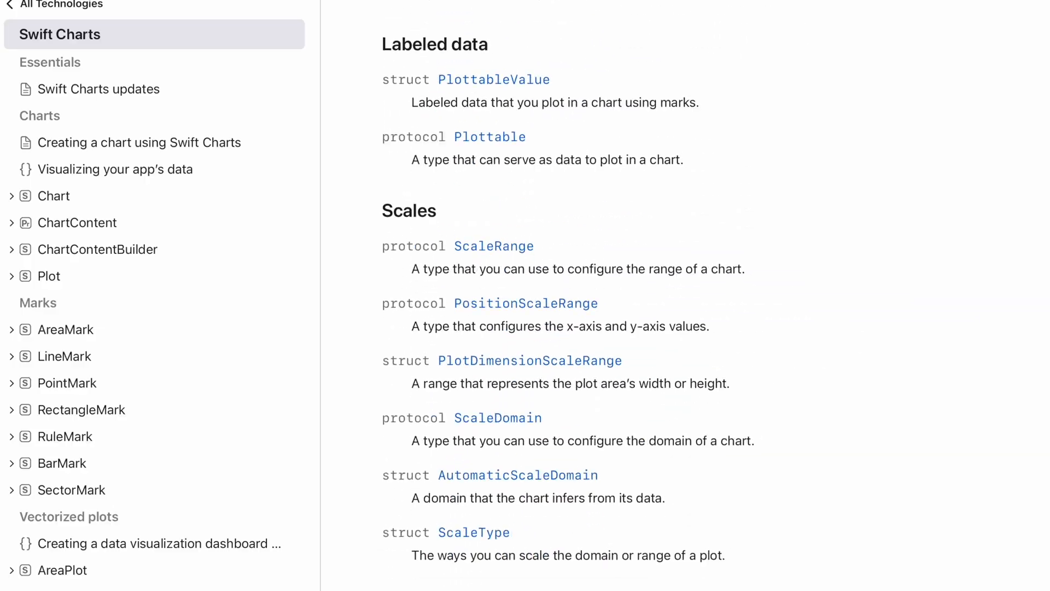
{"action": "left_click", "coordinate": [74, 329]}
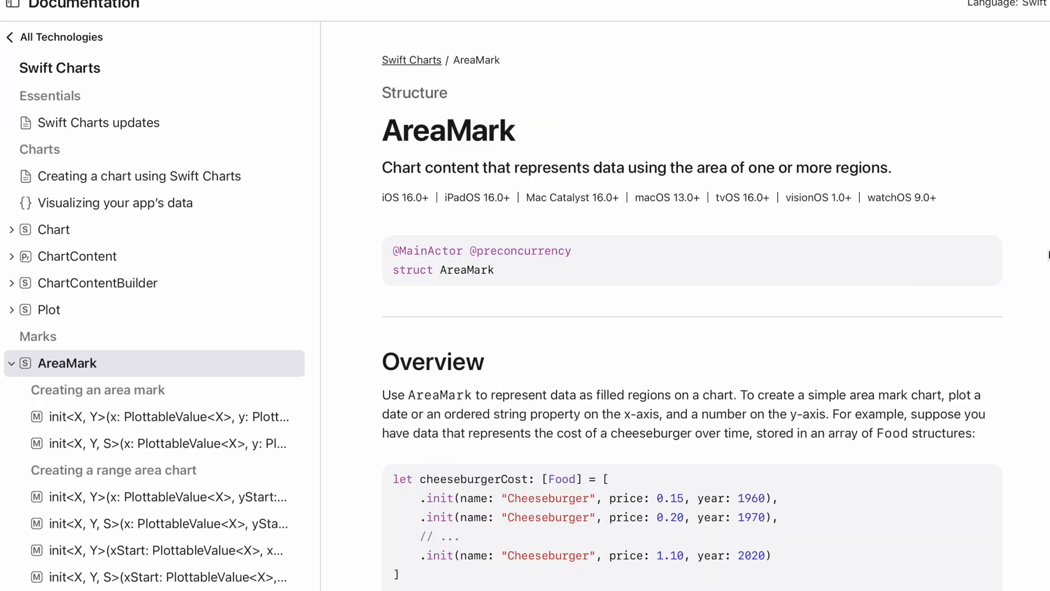
{"action": "scroll", "scroll_direction": "down", "scroll_amount": 3}
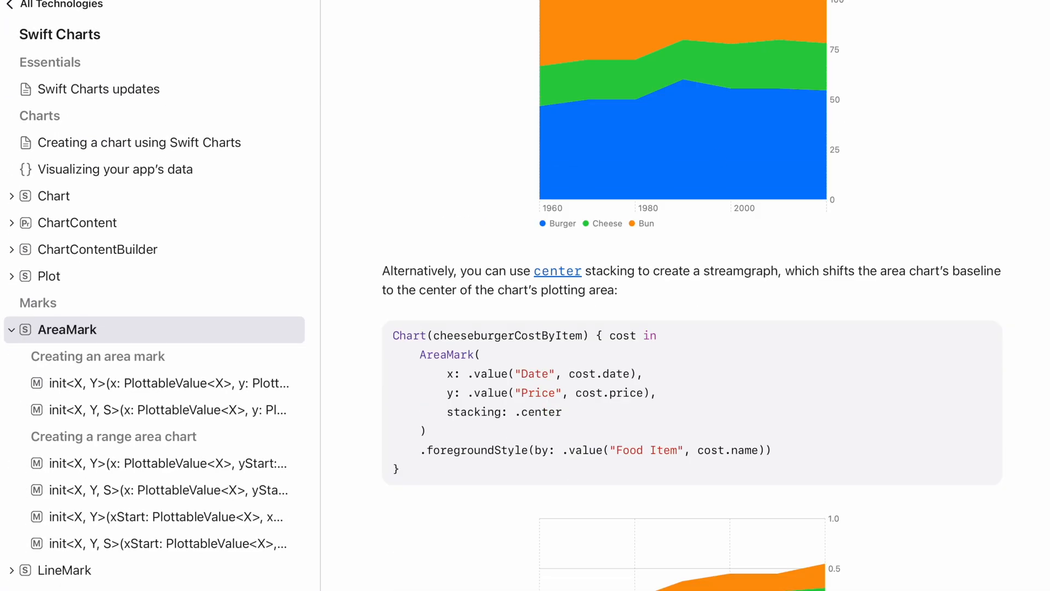
{"action": "scroll", "scroll_direction": "down", "scroll_amount": 3}
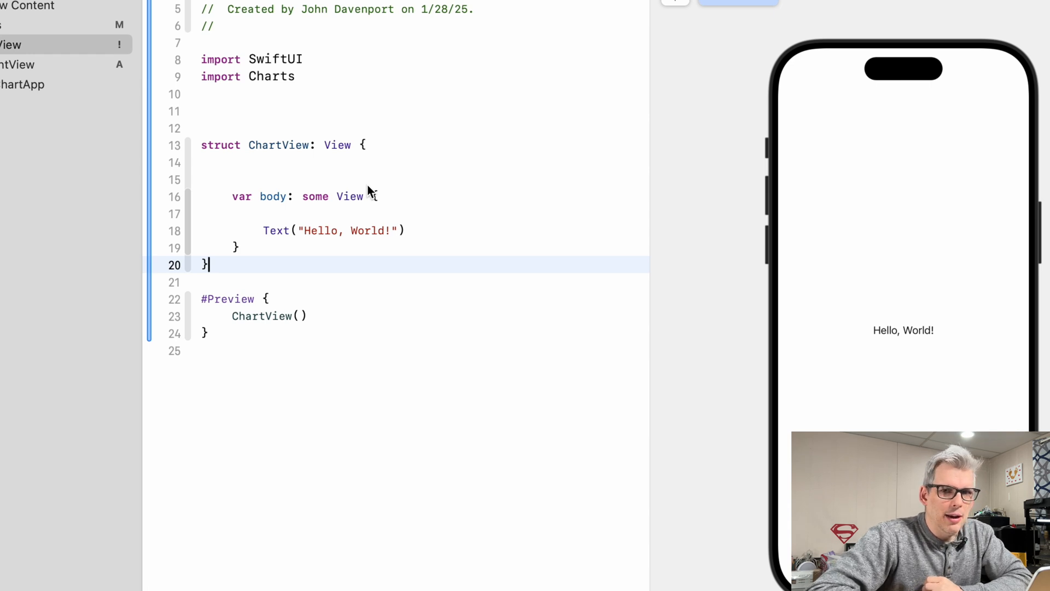
{"action": "mouse_move", "coordinate": [522, 49]}
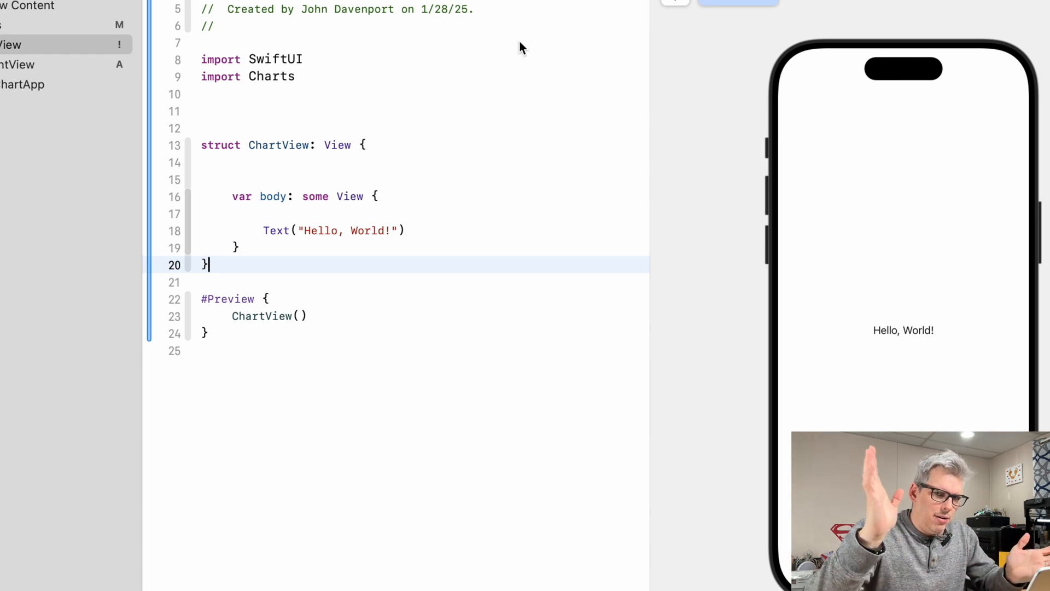
{"action": "mouse_move", "coordinate": [76, 89]}
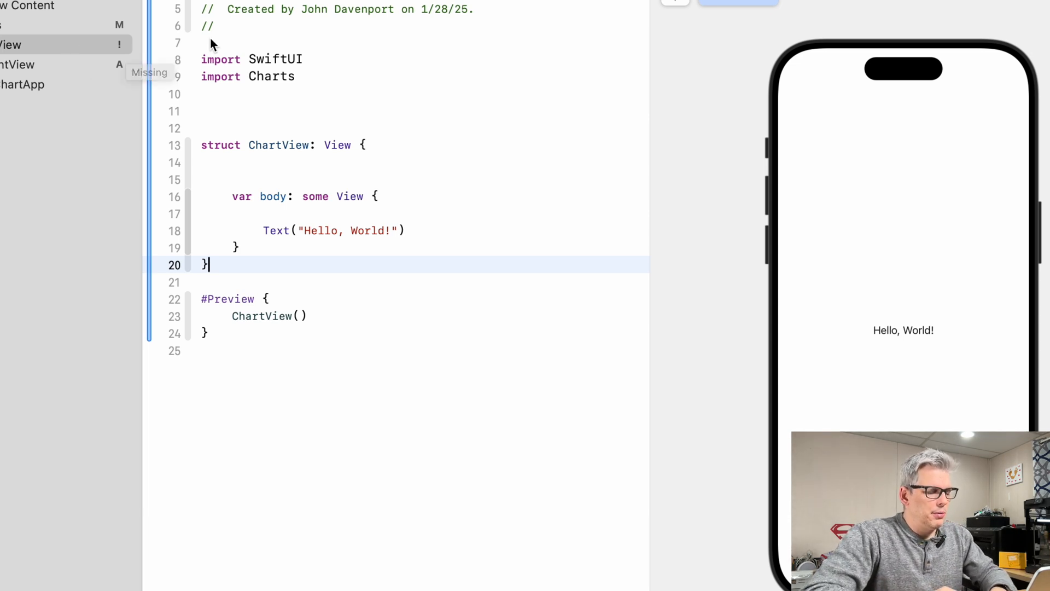
{"action": "mouse_move", "coordinate": [109, 73]}
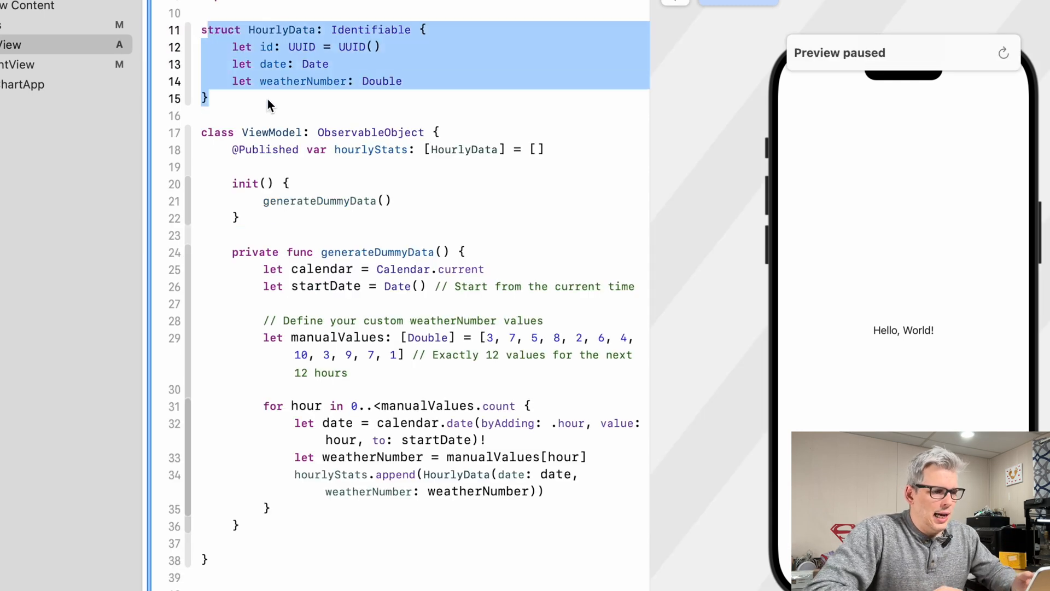
{"action": "mouse_move", "coordinate": [248, 137]}
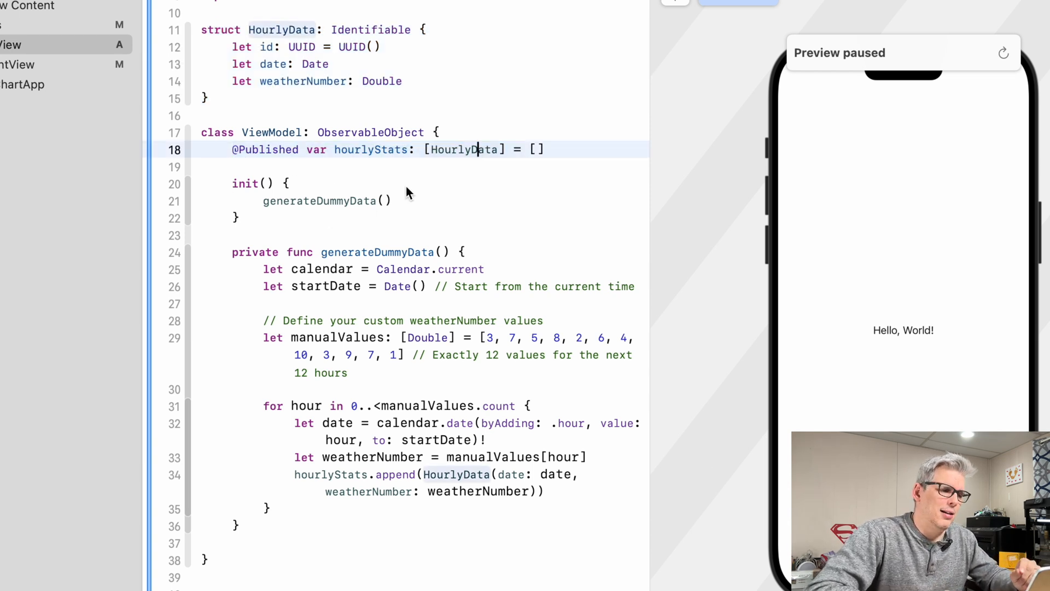
{"action": "mouse_move", "coordinate": [315, 373]}
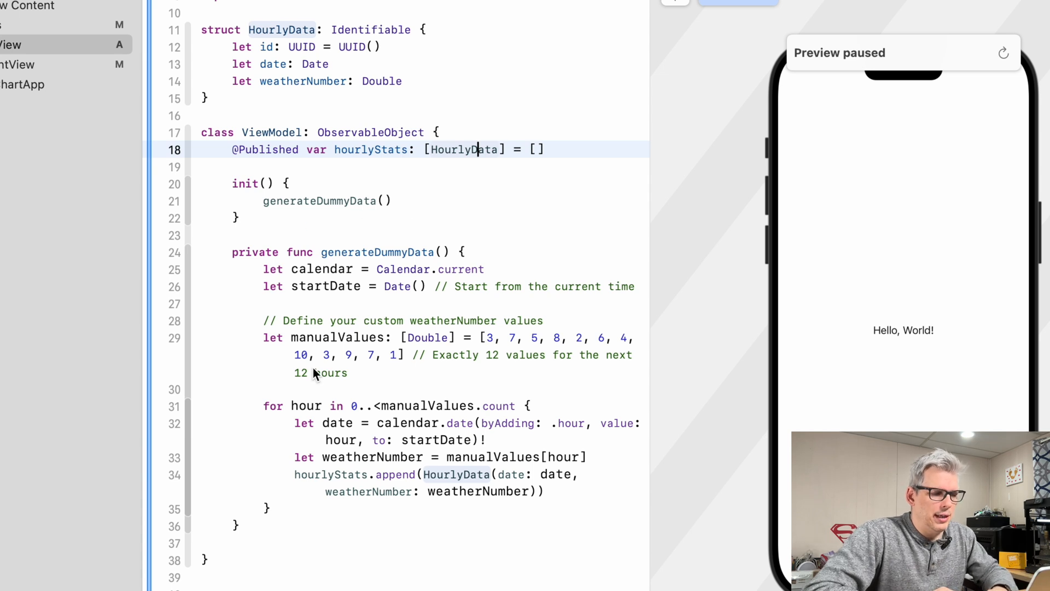
{"action": "mouse_move", "coordinate": [445, 154]}
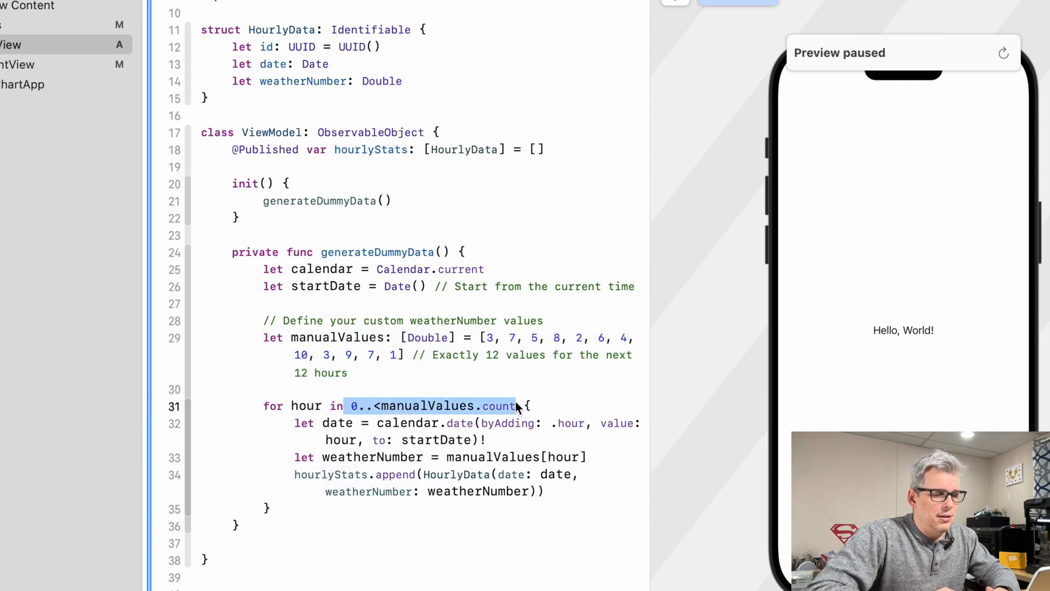
{"action": "mouse_move", "coordinate": [468, 423]}
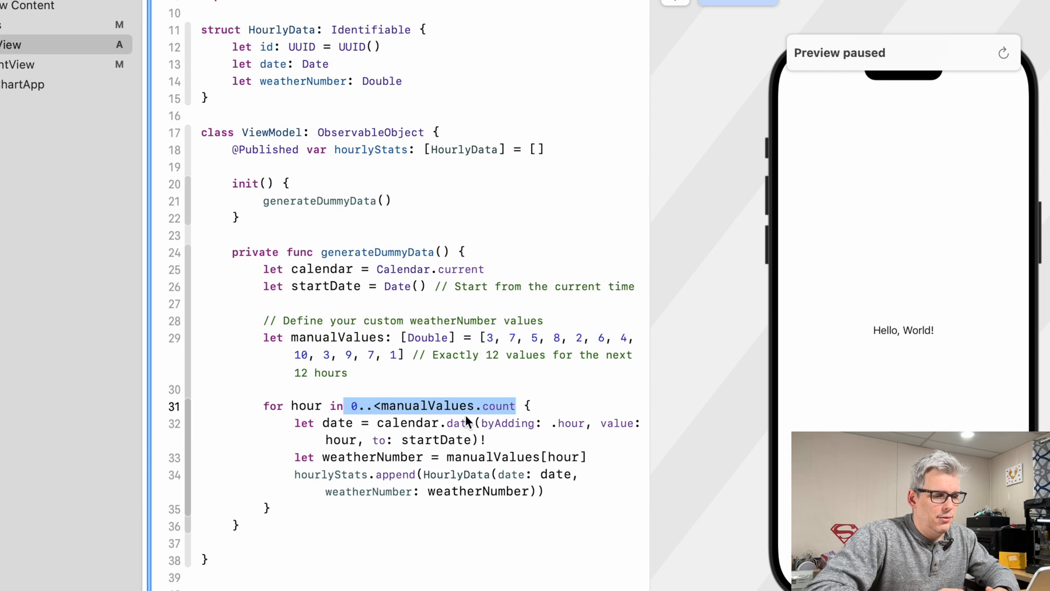
{"action": "mouse_move", "coordinate": [399, 420]}
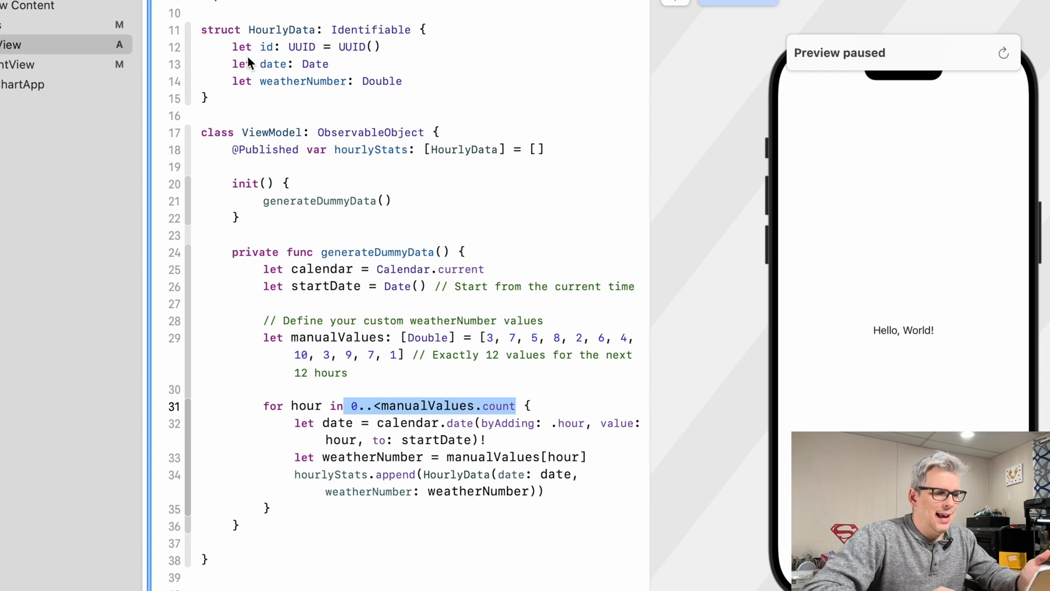
{"action": "mouse_move", "coordinate": [325, 62]}
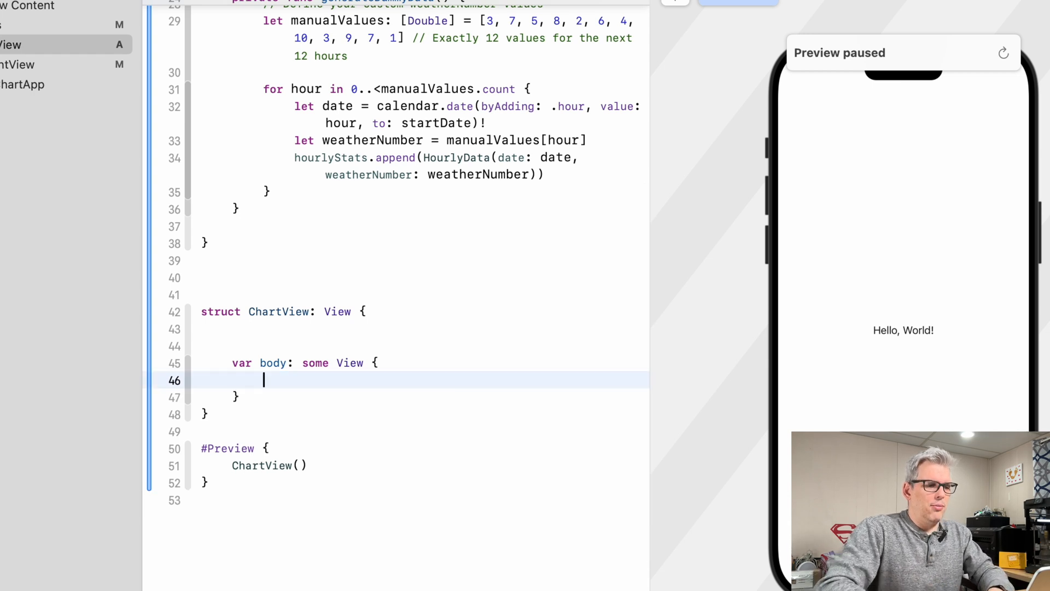
Add a viewModel property initialized with .init() and reference its hourlyStats
{"action": "type", "text": "Chart("}
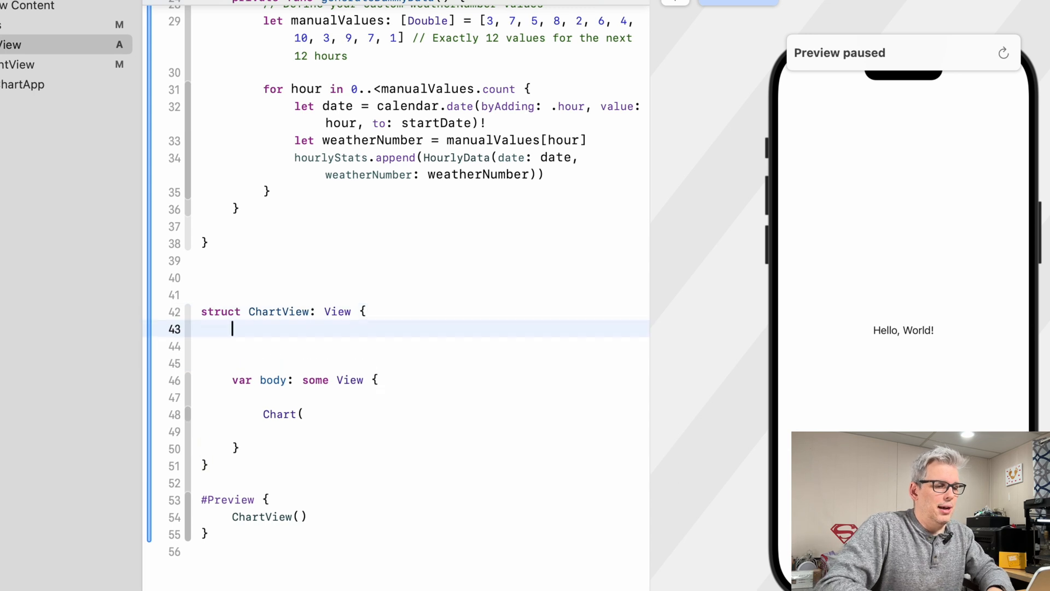
{"action": "type", "text": "@ObservedObject var viewModel: ViewModel = .init()"}
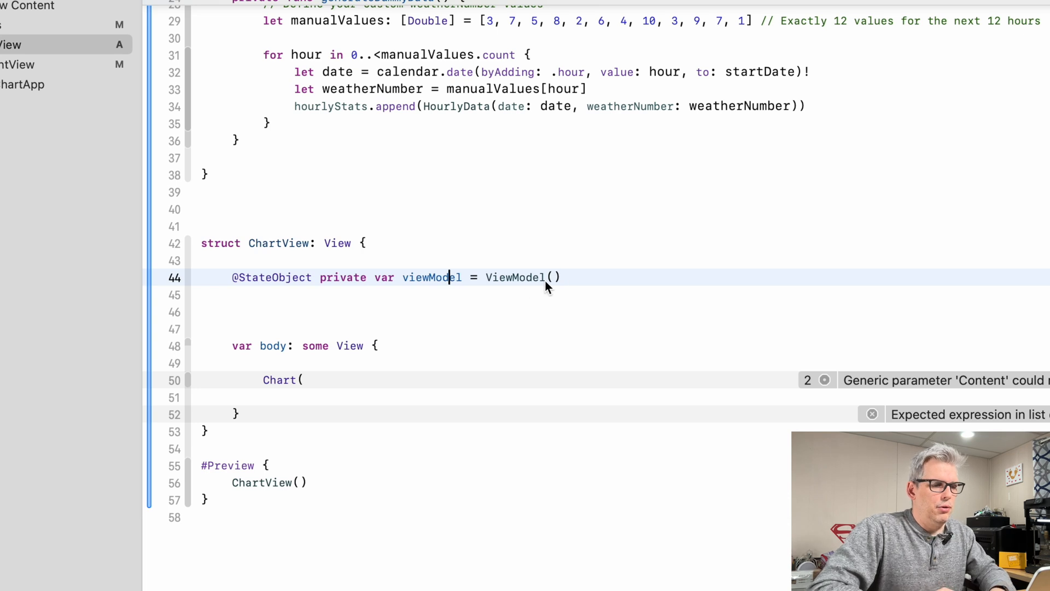
{"action": "scroll", "scroll_direction": "down", "scroll_amount": 3}
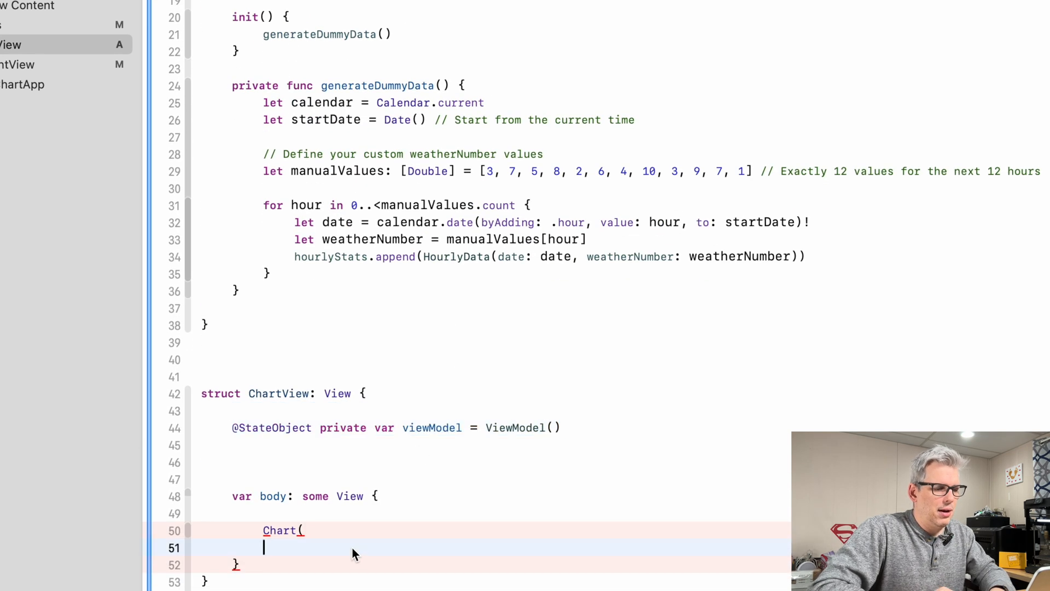
{"action": "type", "text": "viewModel.hourlyStats) { chart in"}
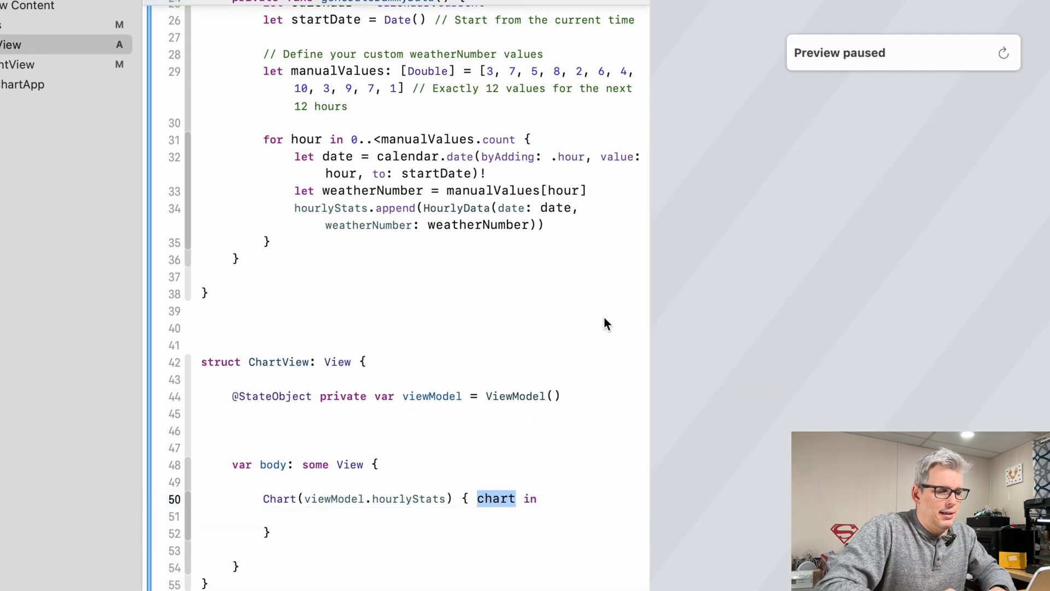
{"action": "type", "text": "hourlyStats"}
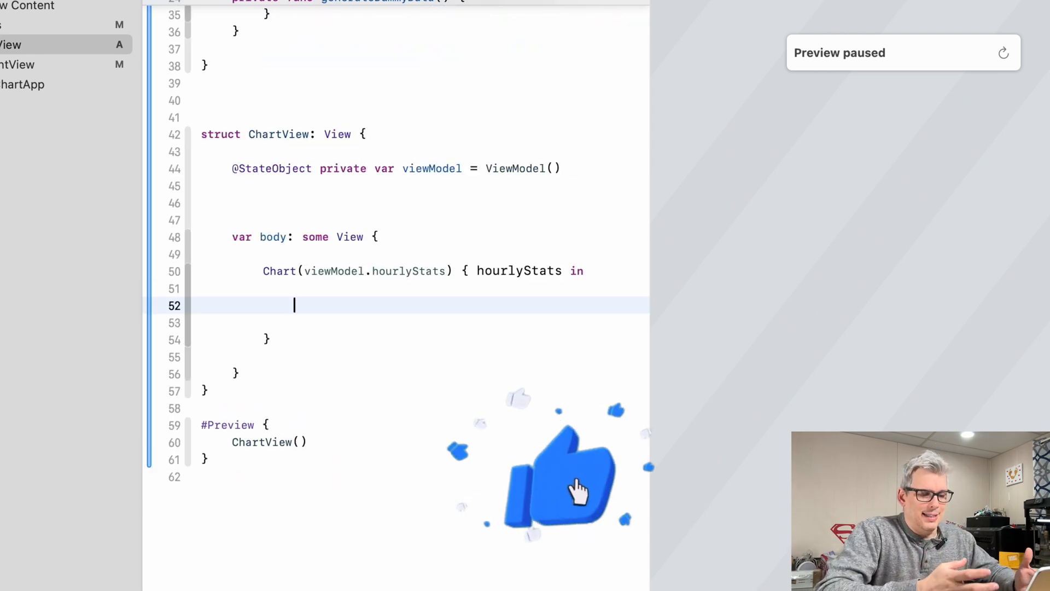
Add a LineMark plotting "Date" on x against the hourly weather number value
{"action": "type", "text": "LineMarkerChartView(entry: hourlyStats)"}
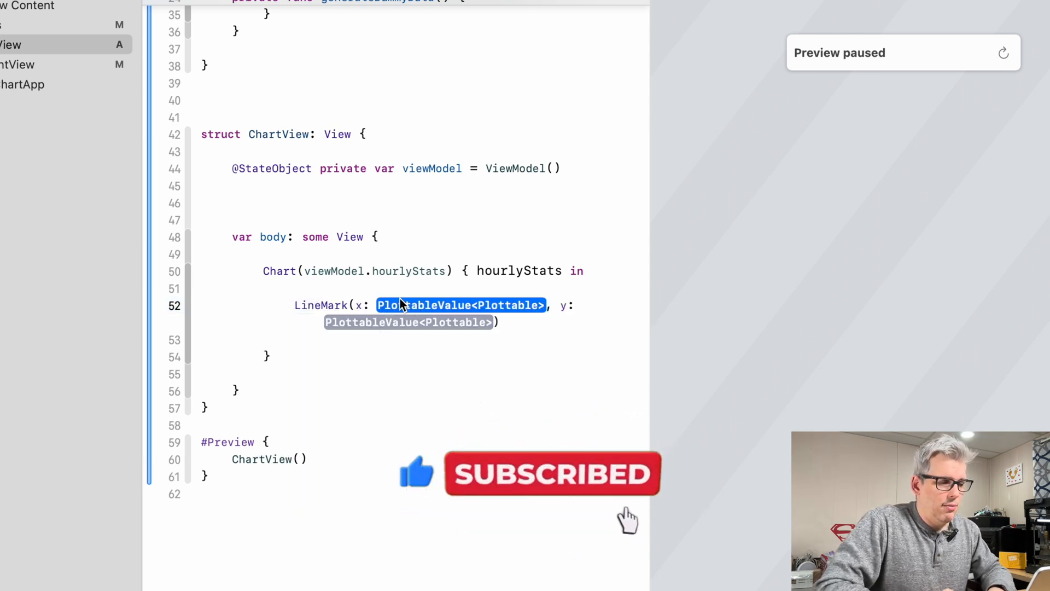
{"action": "type", "text": ".value, y:"}
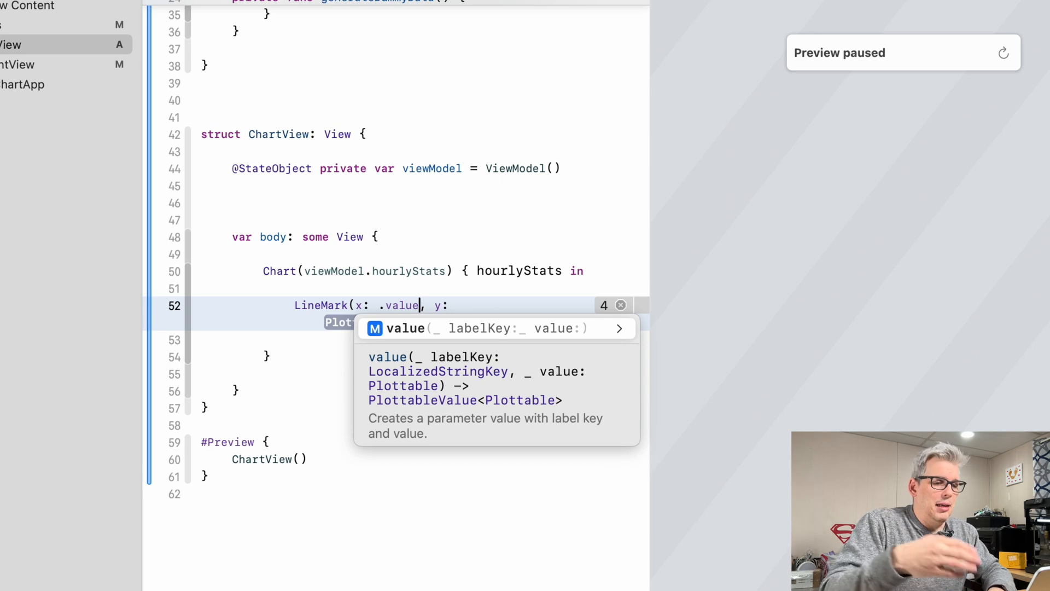
{"action": "type", "text": "("}
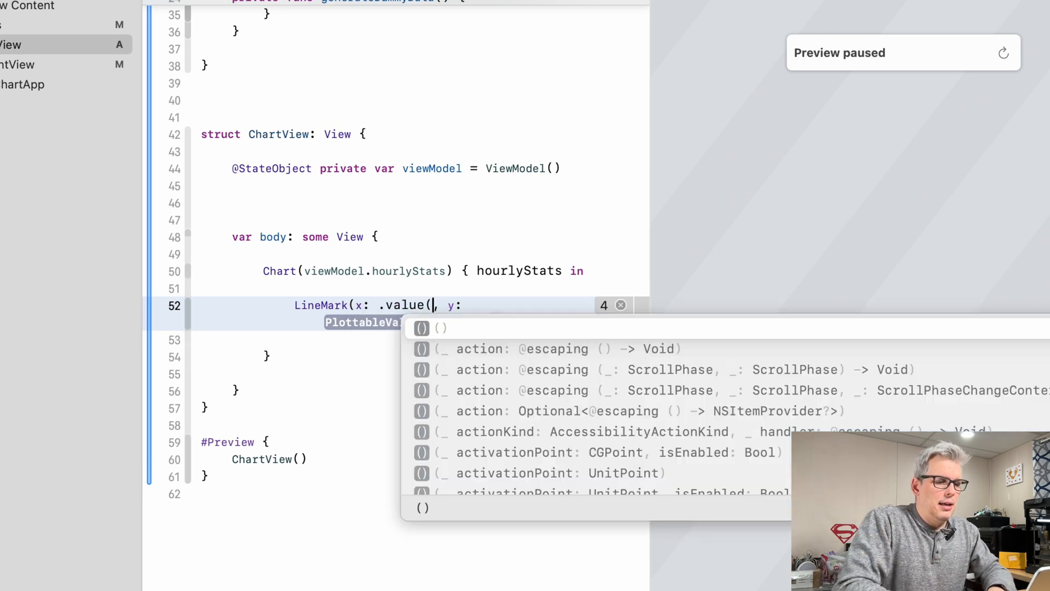
{"action": "type", "text": "\"Date\","}
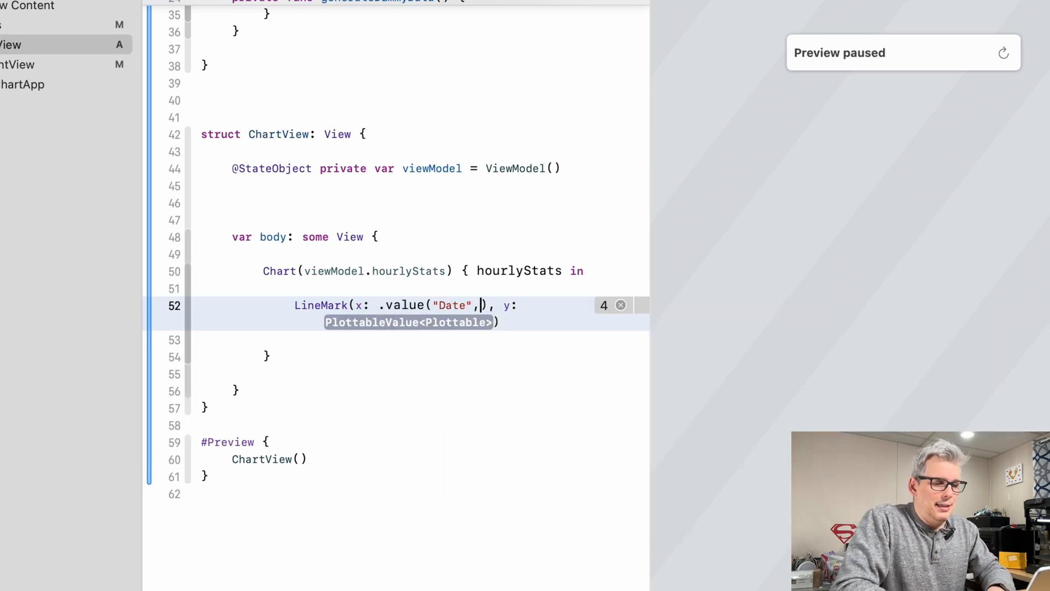
{"action": "type", "text": "hourlyStats.date"}
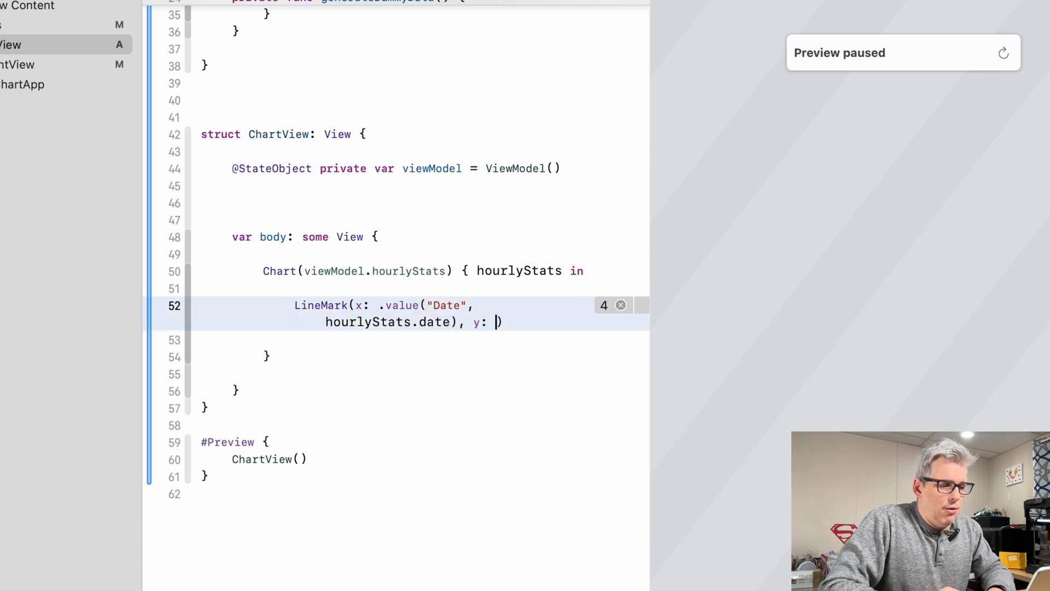
{"action": "type", "text": ".value(\"WxNmbr\", hourlyStats.weatherNumber"}
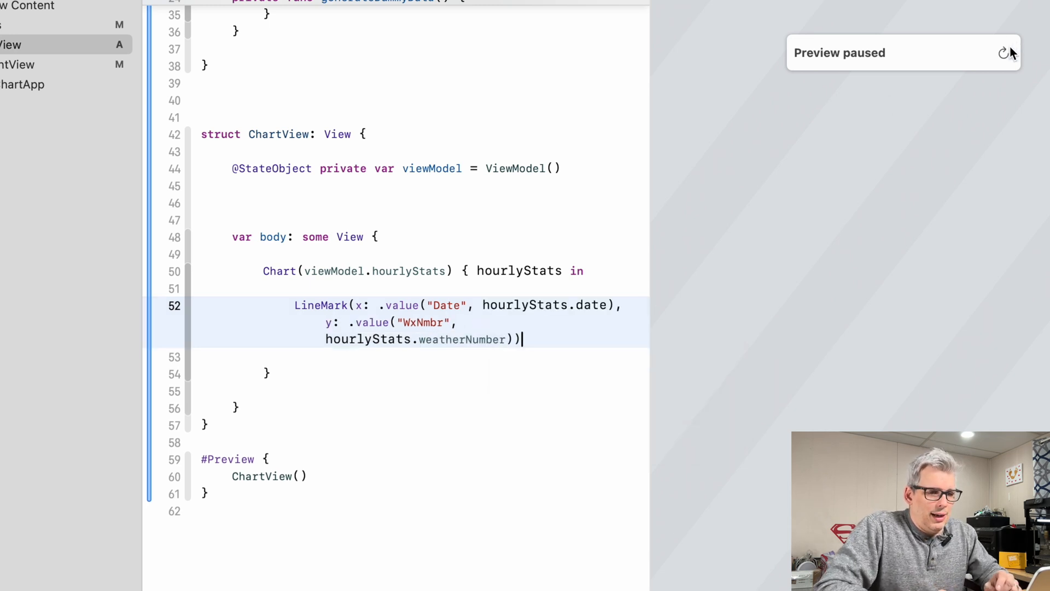
Resume the paused preview and add a blue-styled point mark beside the line
{"action": "left_click", "coordinate": [1005, 53]}
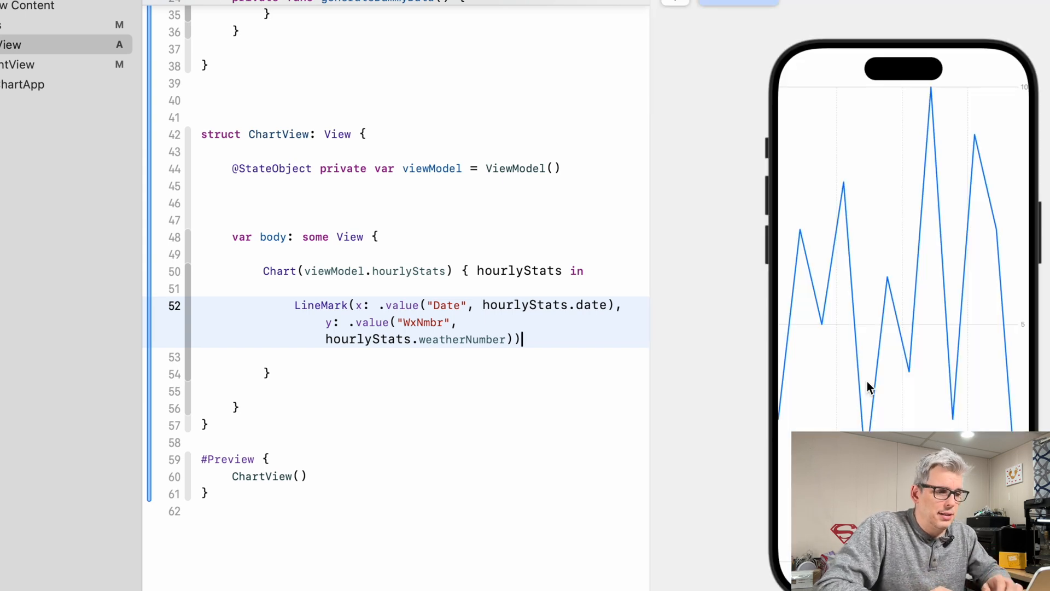
{"action": "mouse_move", "coordinate": [502, 395]}
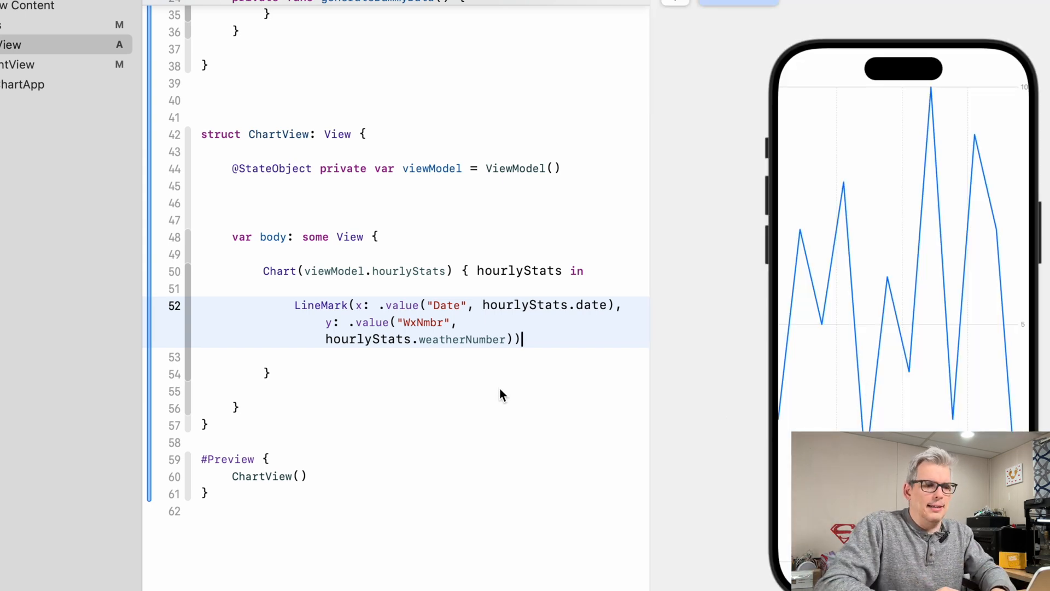
{"action": "mouse_move", "coordinate": [292, 305]}
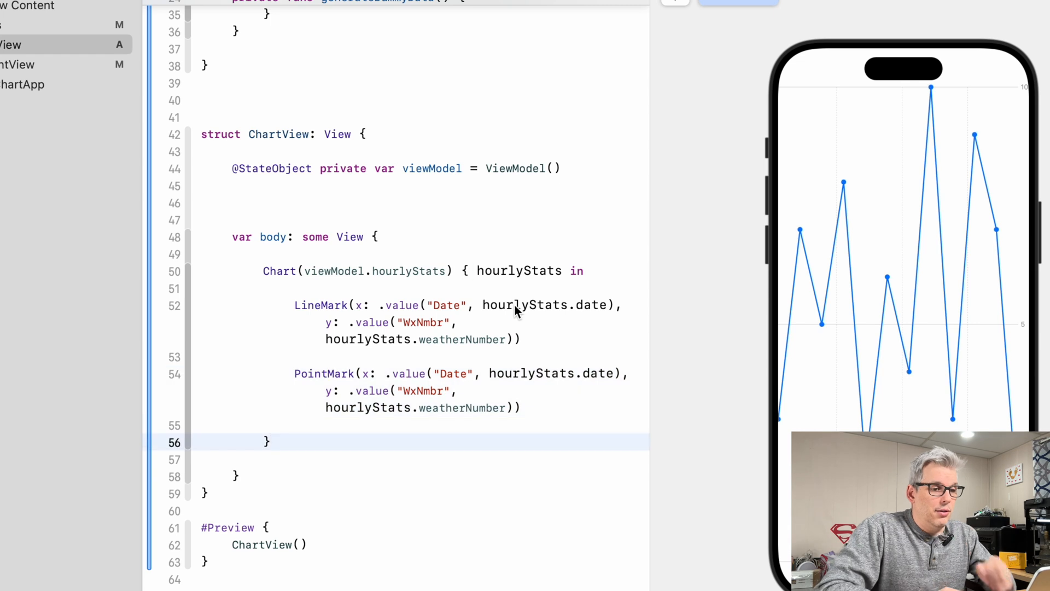
{"action": "mouse_move", "coordinate": [928, 310]}
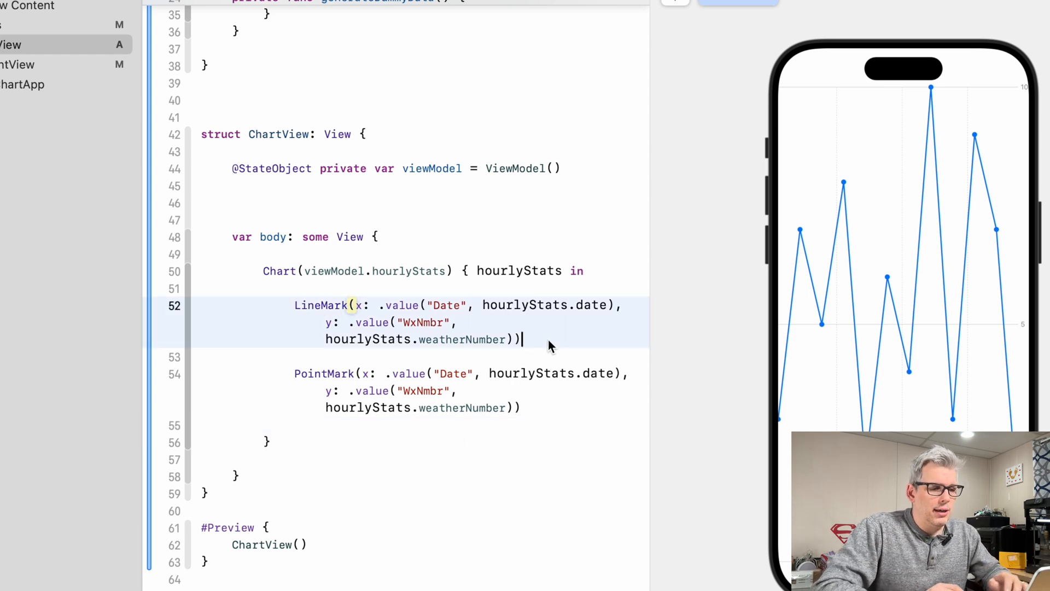
{"action": "type", "text": ".foregroundStyle(.blue)"}
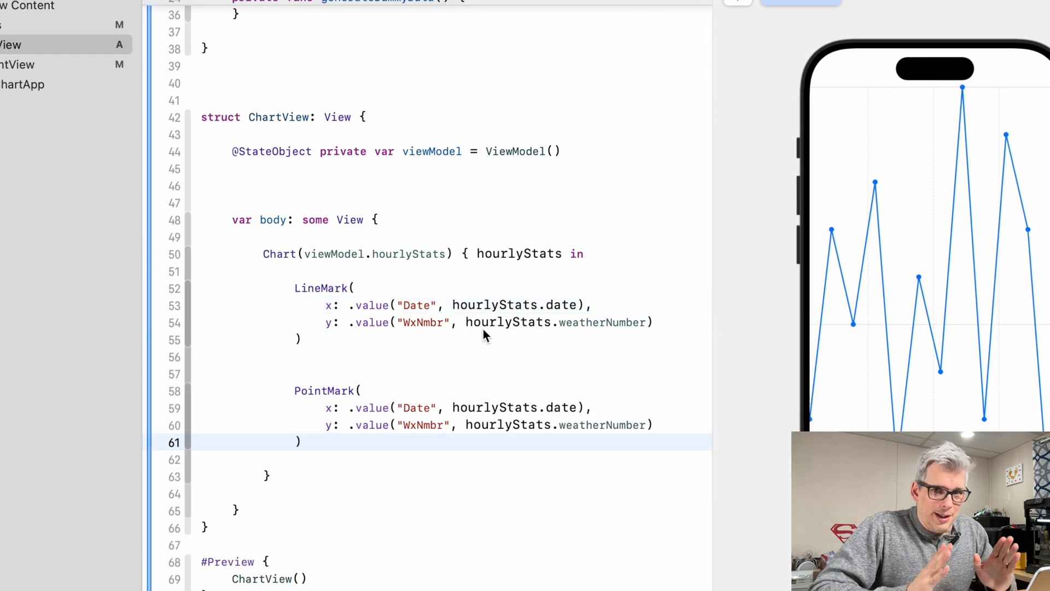
Give the LineMark a 7-point line width, blue style and Catmull-Rom interpolation
{"action": "left_click", "coordinate": [341, 355]}
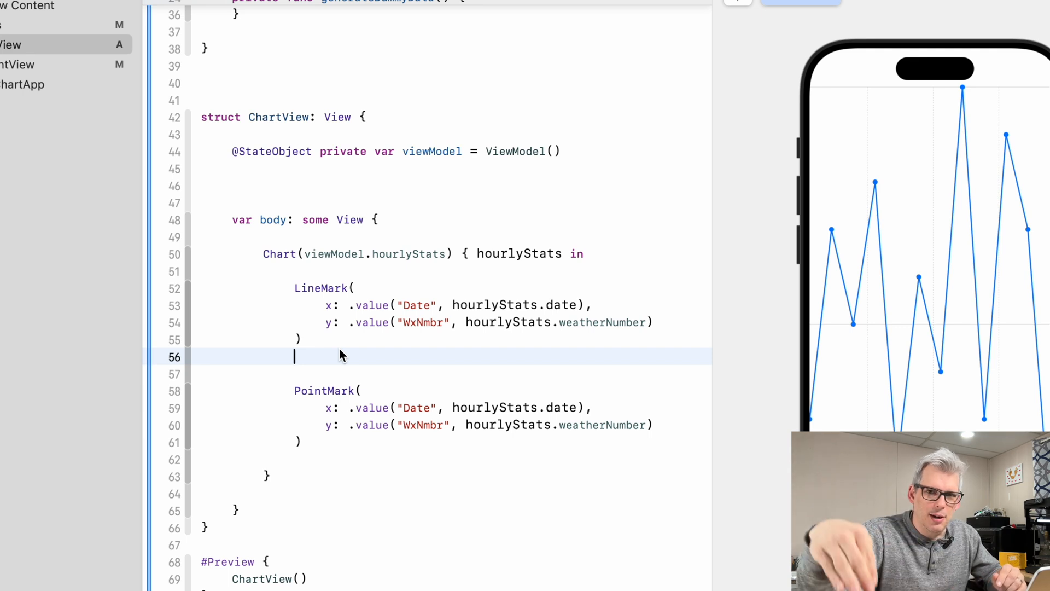
{"action": "type", "text": ".lineStyle(StrokeStyle(lineWidth: 7))"}
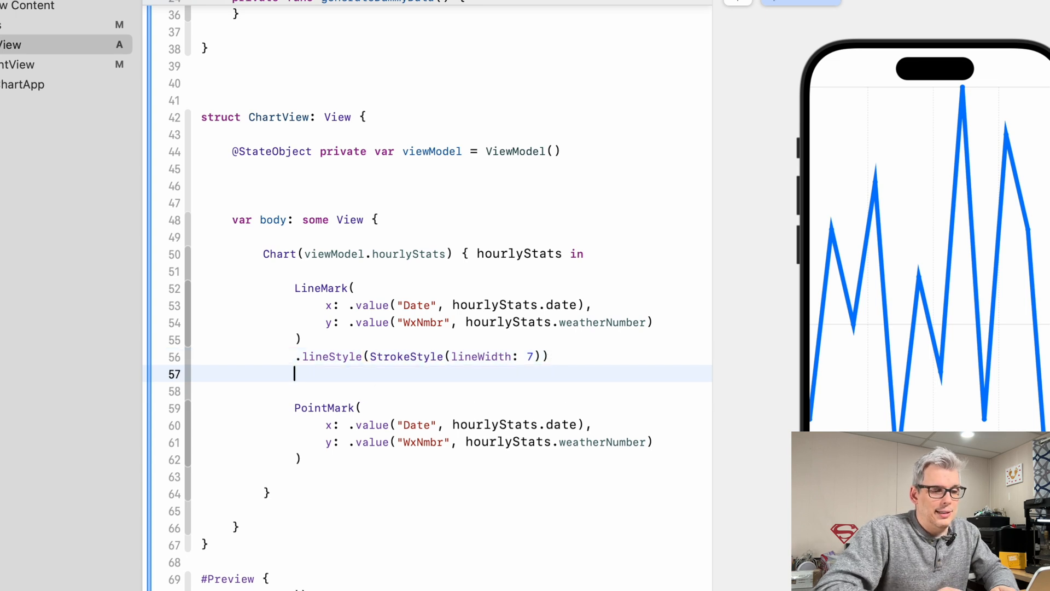
{"action": "type", "text": ".foregroundStyle(.blue)"}
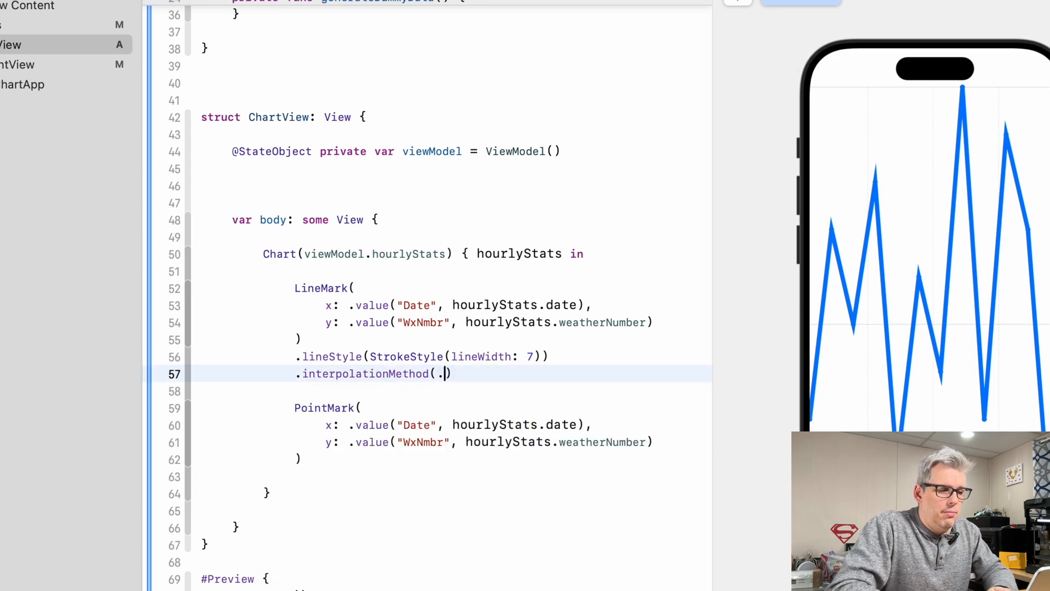
{"action": "type", "text": "catmullRom(alpha:"}
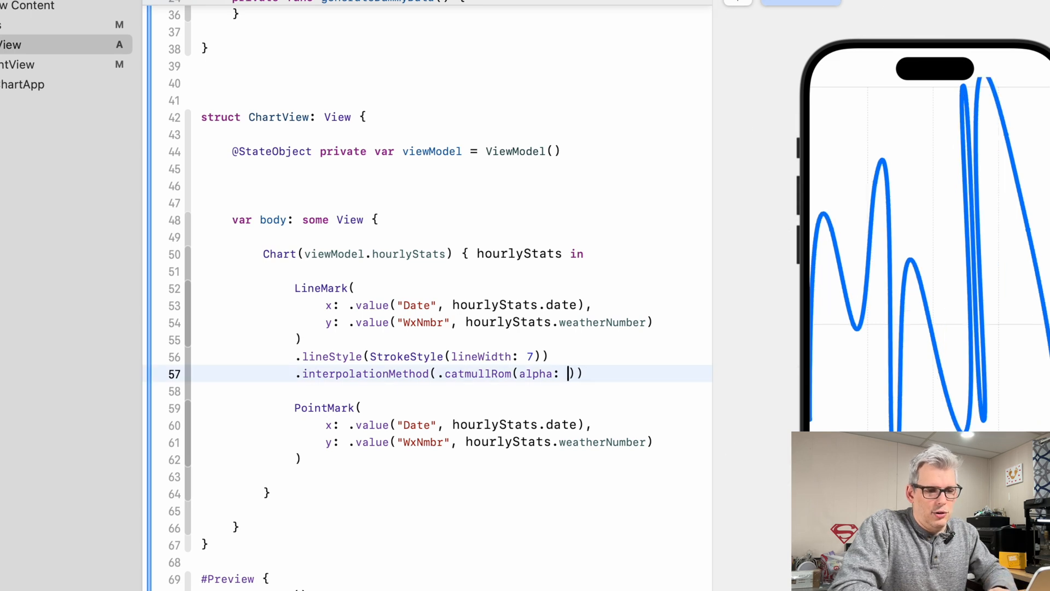
{"action": "type", "text": "1"}
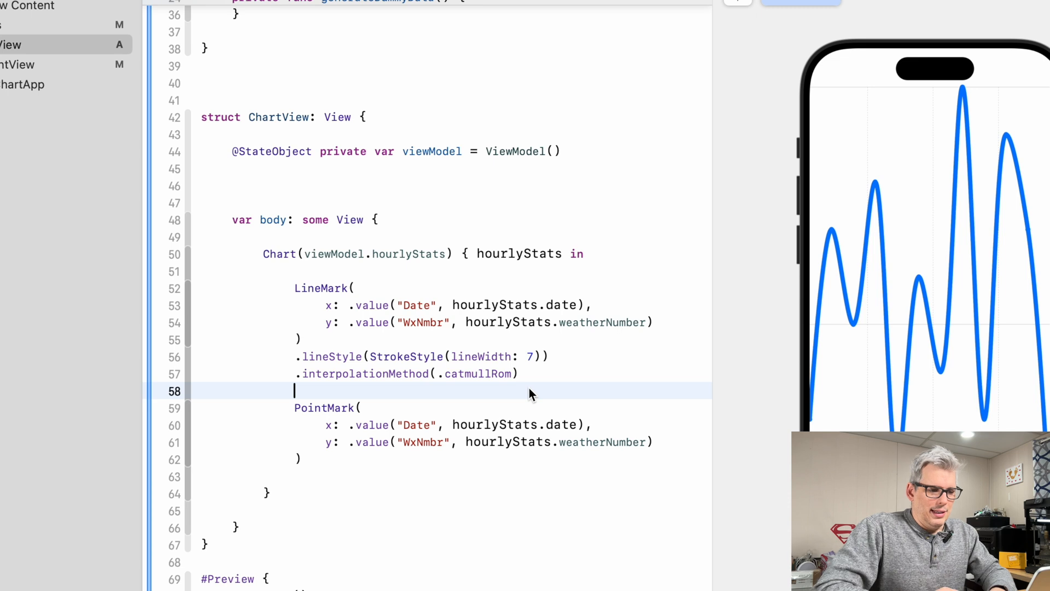
{"action": "scroll", "scroll_direction": "down", "scroll_amount": 3}
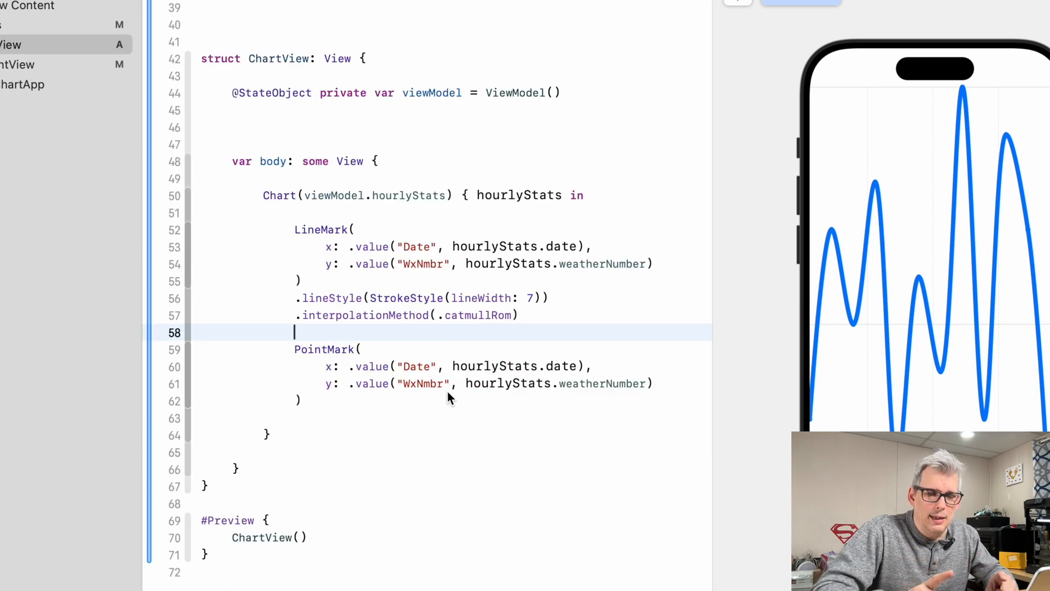
{"action": "mouse_move", "coordinate": [810, 412]}
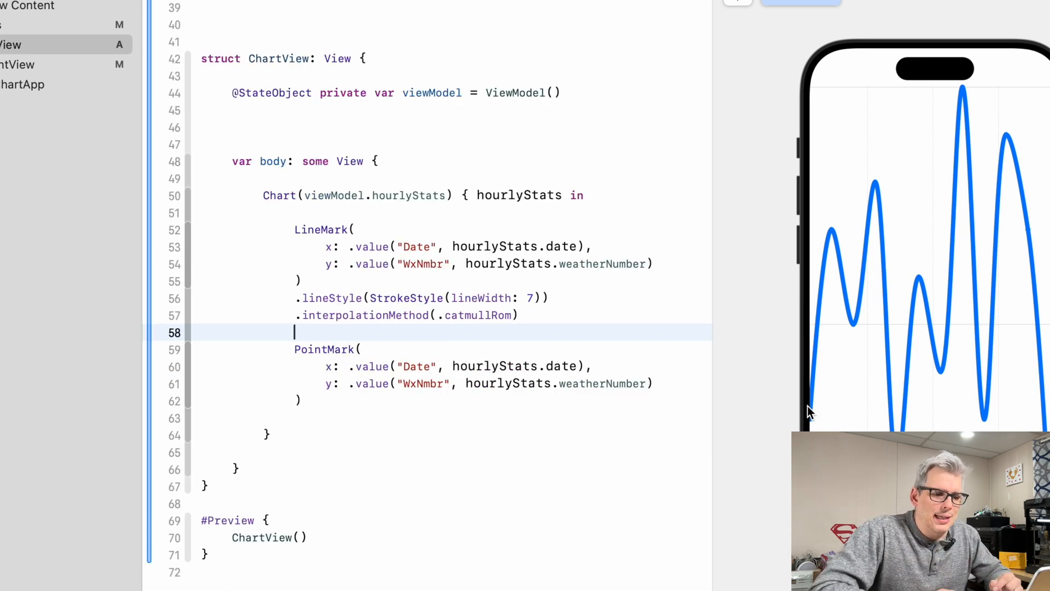
{"action": "mouse_move", "coordinate": [854, 322]}
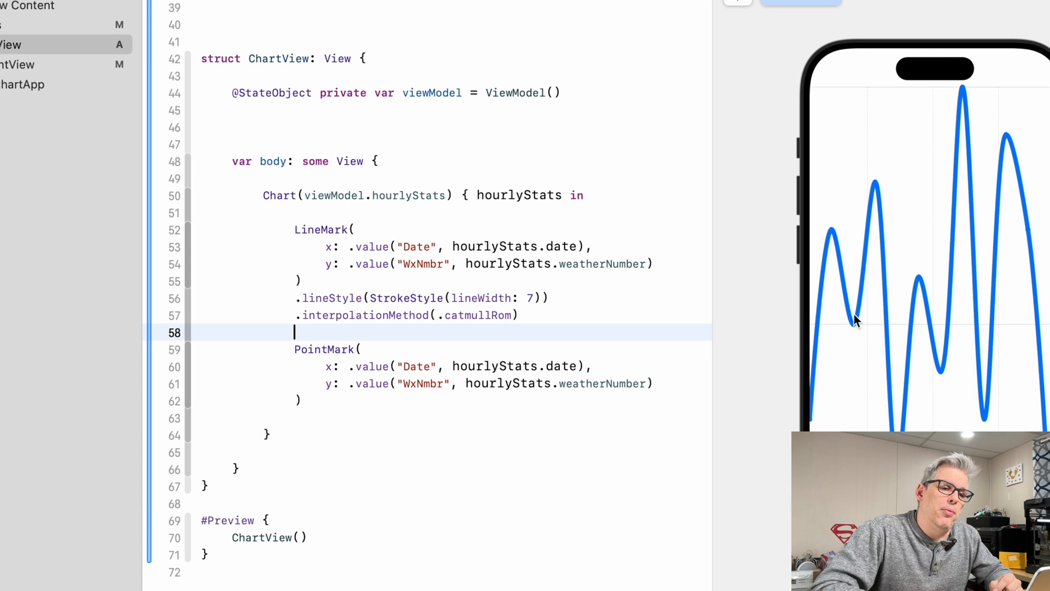
{"action": "mouse_move", "coordinate": [923, 299]}
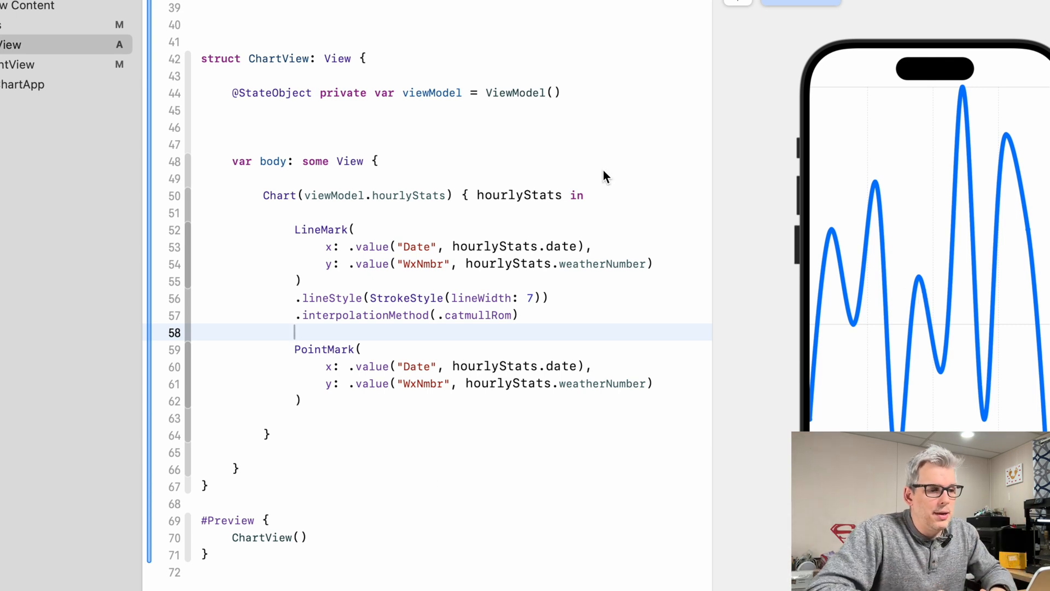
{"action": "mouse_move", "coordinate": [571, 292]}
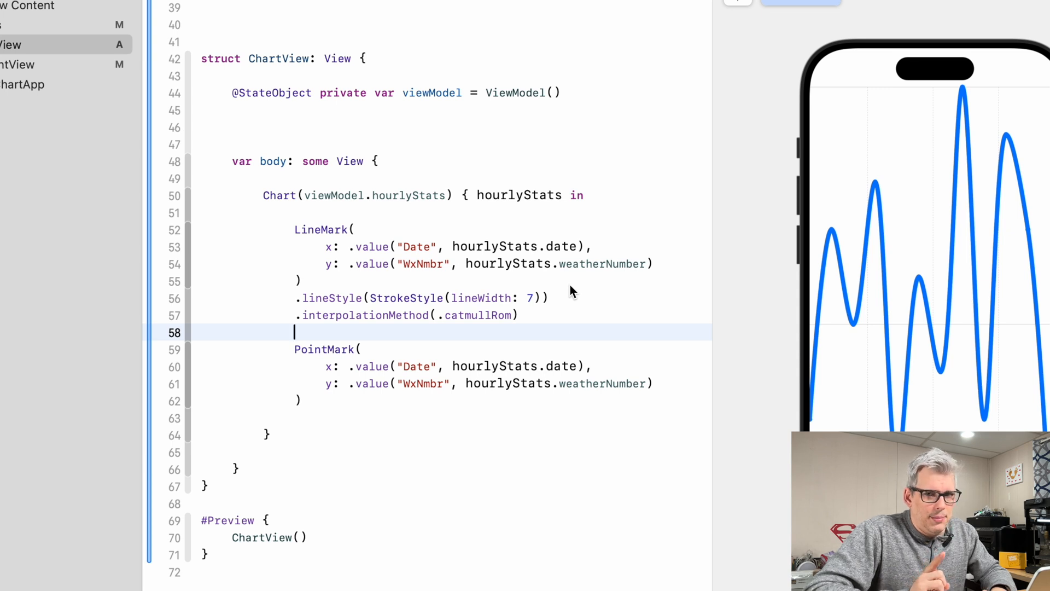
Define a LinearGradient from hourly weatherCardColor values and set it as the LineMark's foregroundStyle
{"action": "type", "text": "let gradient = LinearGradient("}
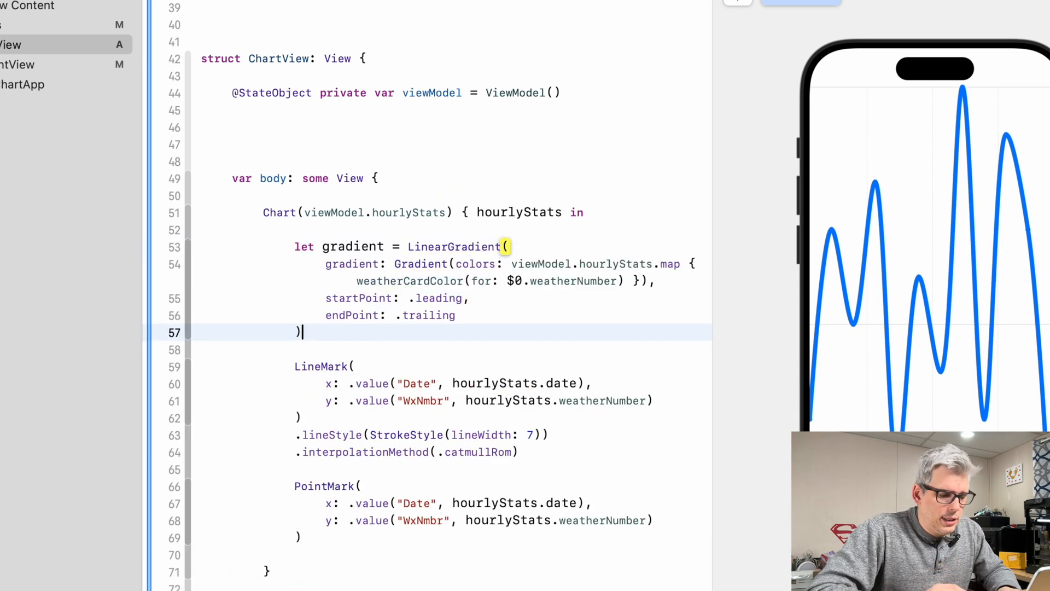
{"action": "left_click", "coordinate": [340, 247]}
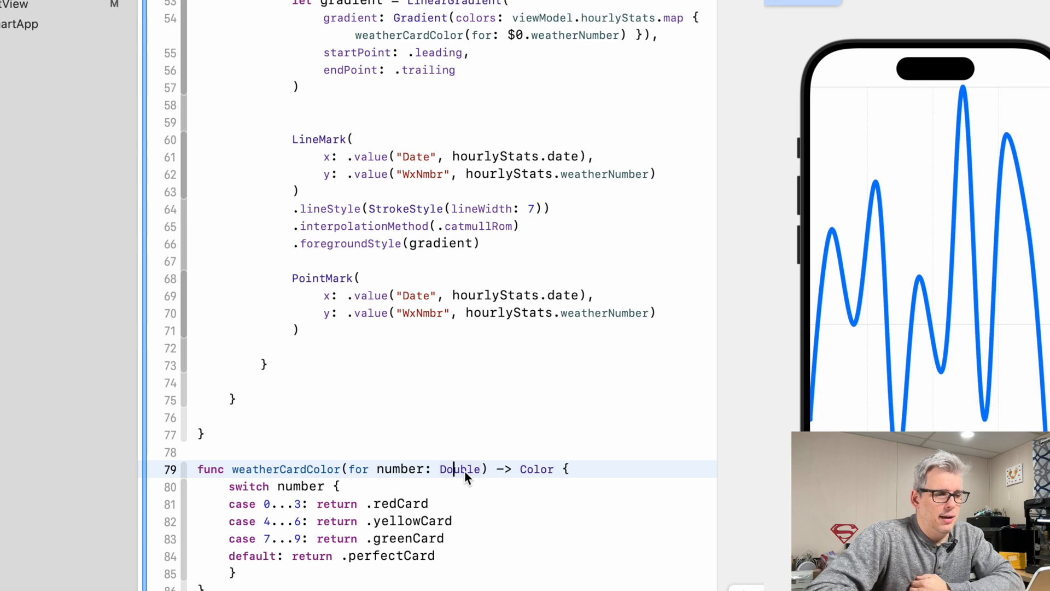
{"action": "mouse_move", "coordinate": [260, 501]}
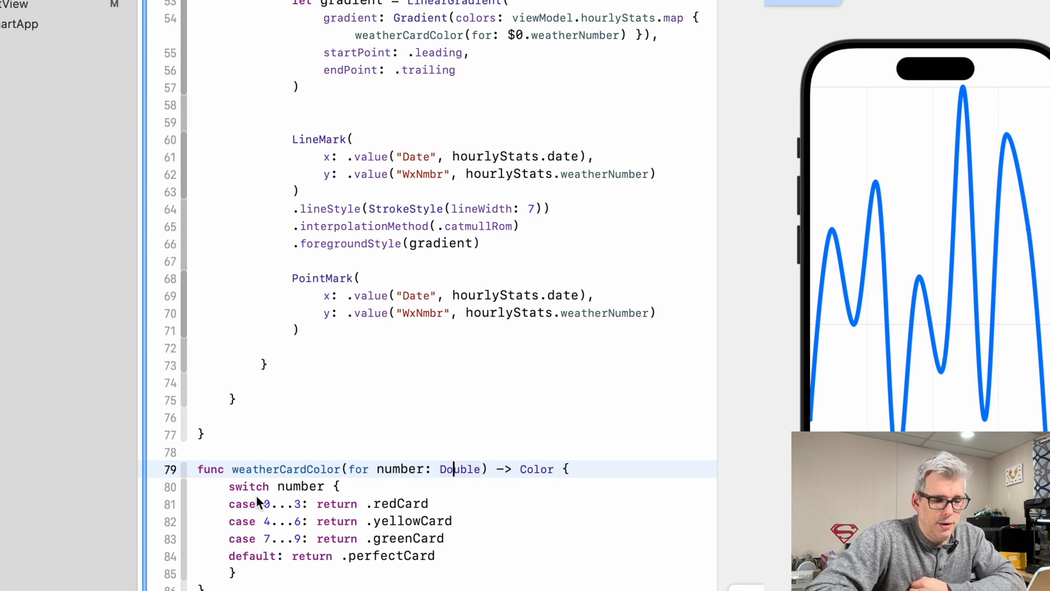
{"action": "double_click", "coordinate": [275, 503]}
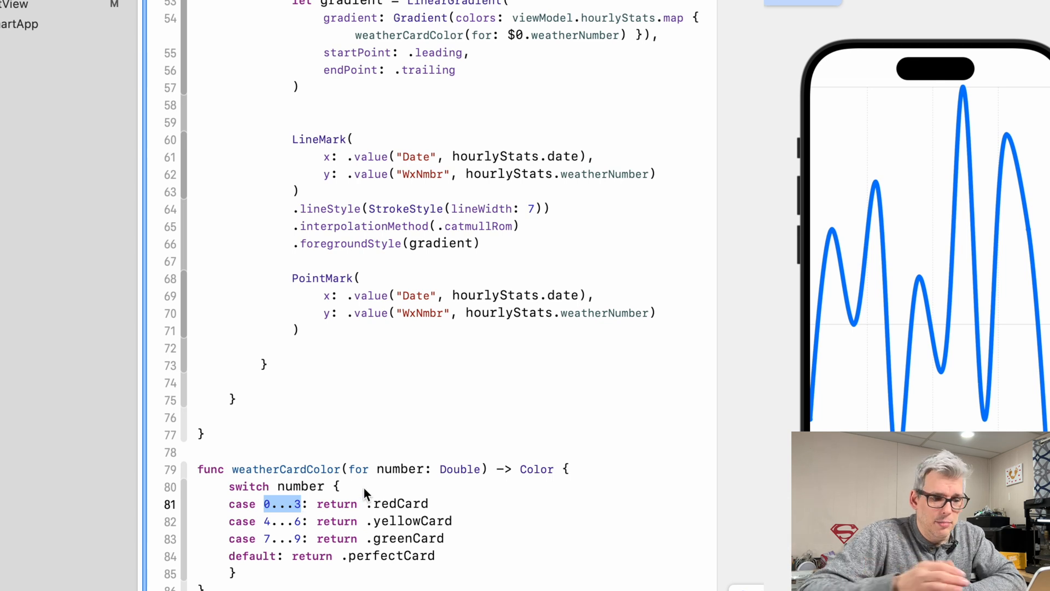
{"action": "double_click", "coordinate": [400, 504]}
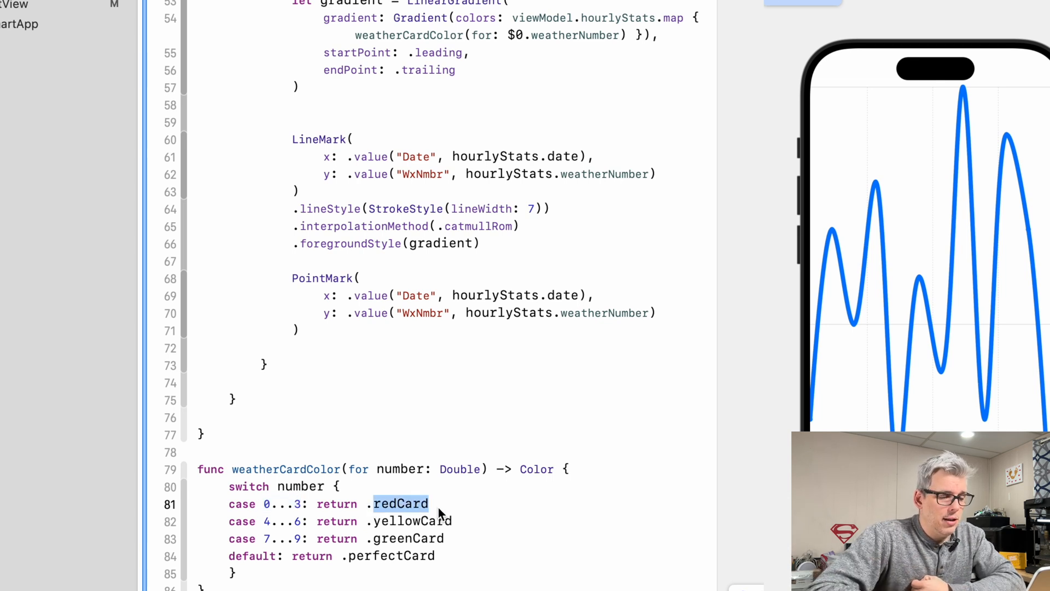
{"action": "mouse_move", "coordinate": [400, 527]}
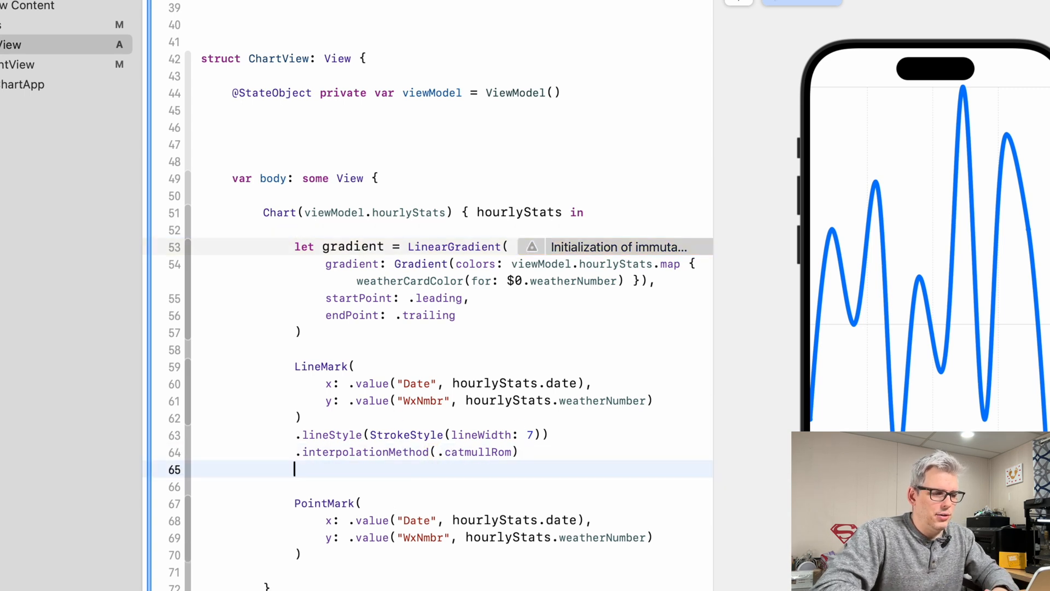
{"action": "type", "text": ".foregroundStyle(gradient)"}
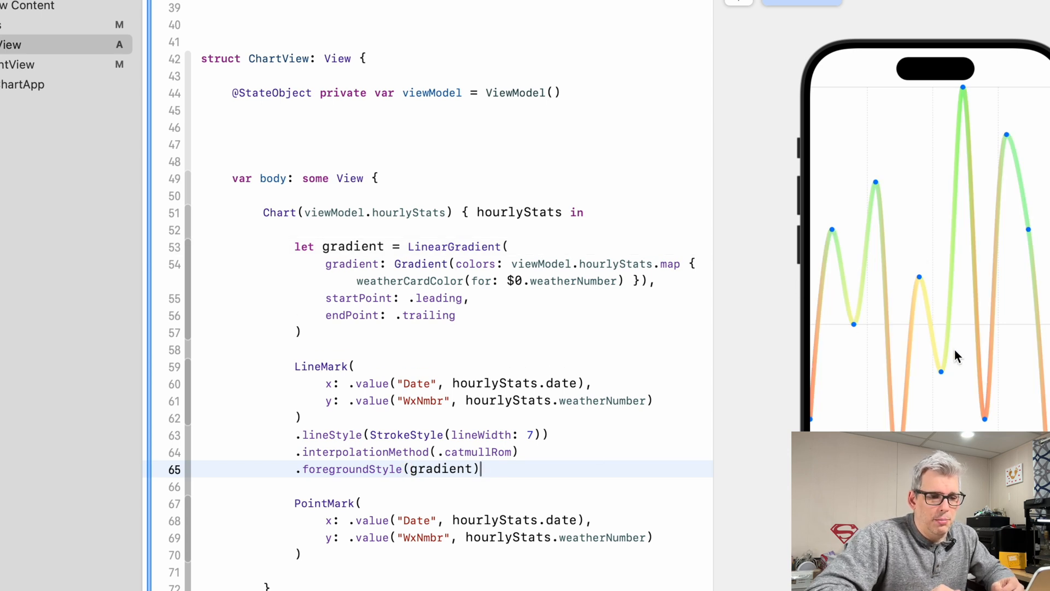
{"action": "mouse_move", "coordinate": [1037, 375]}
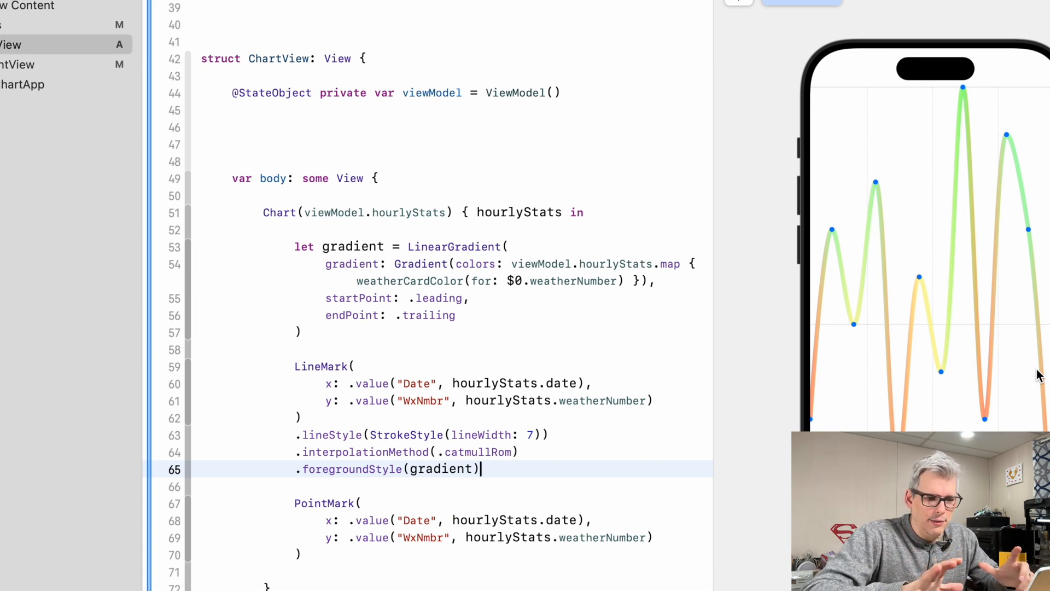
{"action": "mouse_move", "coordinate": [168, 235]}
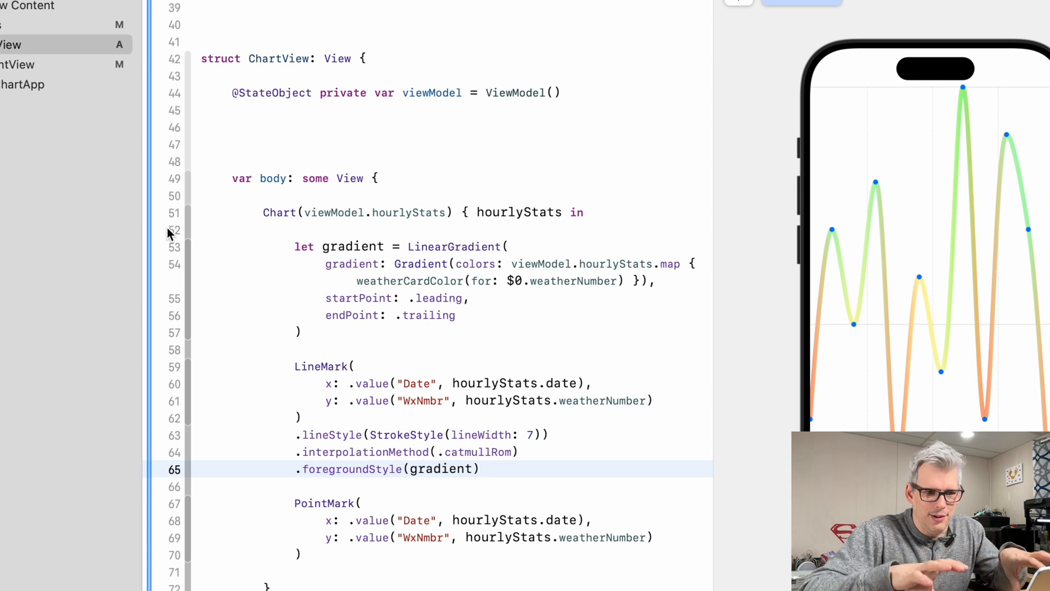
{"action": "scroll", "scroll_direction": "down", "scroll_amount": 3}
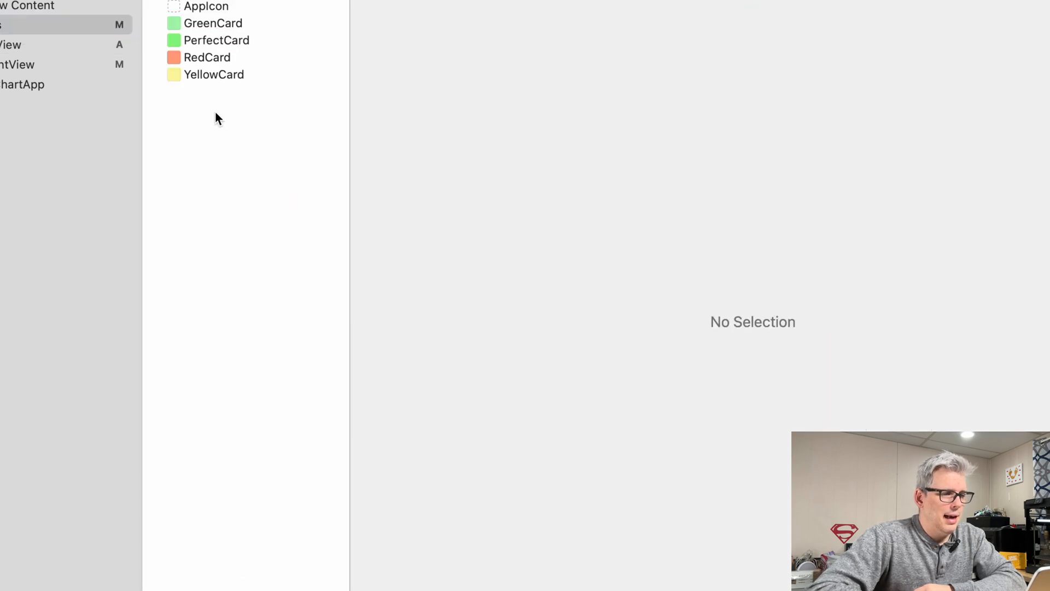
{"action": "right_click", "coordinate": [216, 119]}
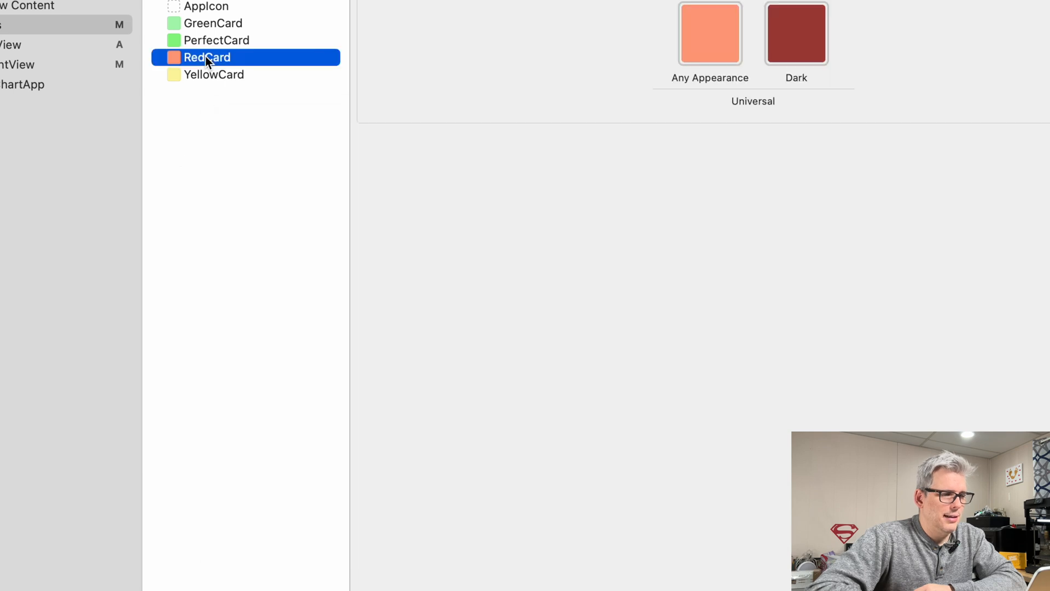
{"action": "mouse_move", "coordinate": [412, 24]}
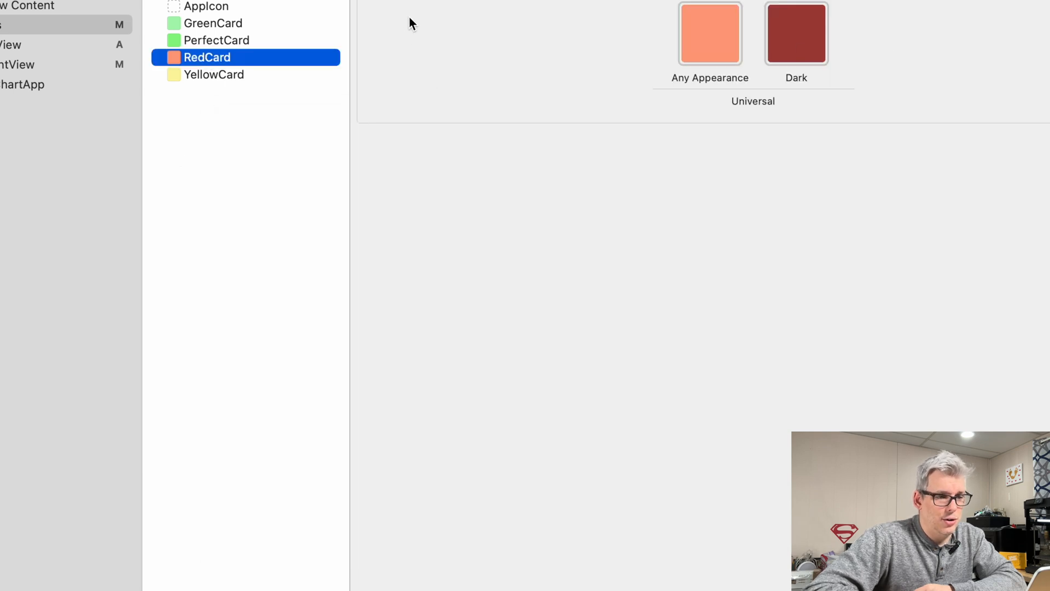
{"action": "mouse_move", "coordinate": [74, 42]}
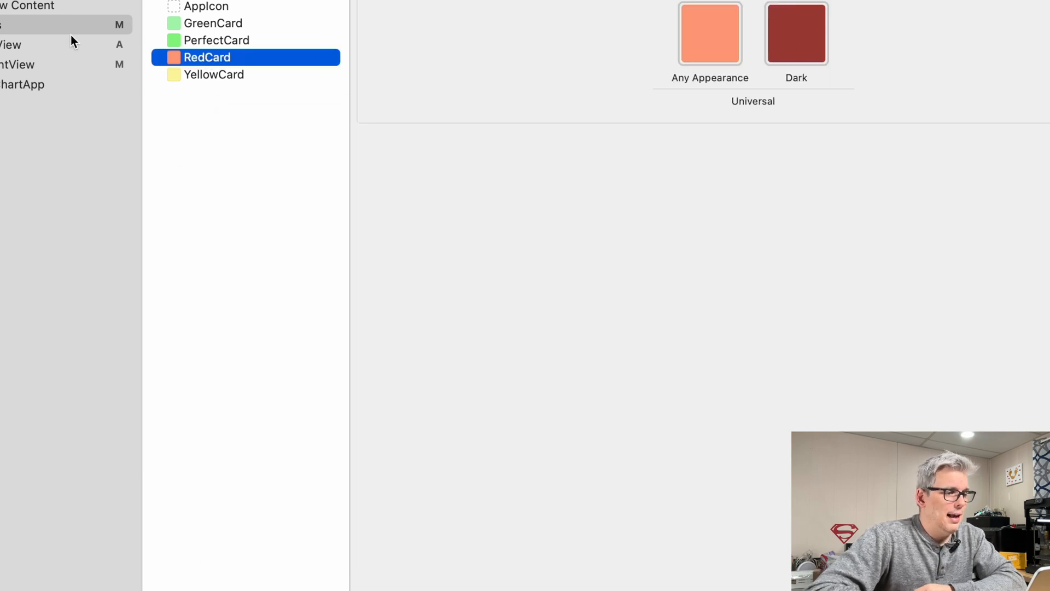
{"action": "left_click", "coordinate": [215, 40]}
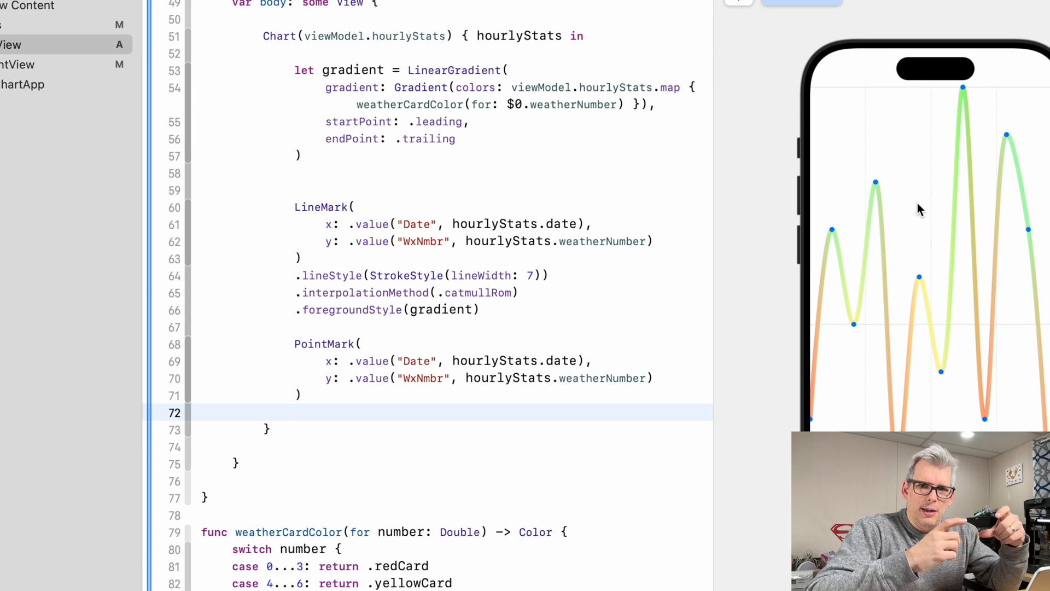
Style the PointMark with weatherCardColor, symbol size 500 and a 0.2-opacity black shadow, radius 5
{"action": "type", "text": ".foregroundStyle(weatherCardColor(for: hourlyStats.weatherNumber))"}
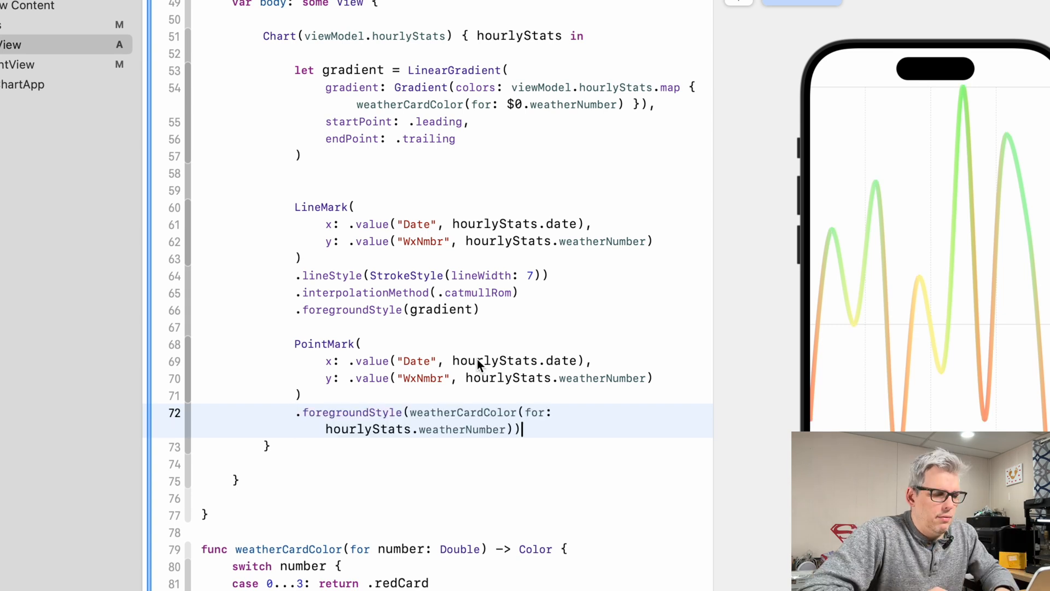
{"action": "type", "text": ".accessibilityHidden(true)"}
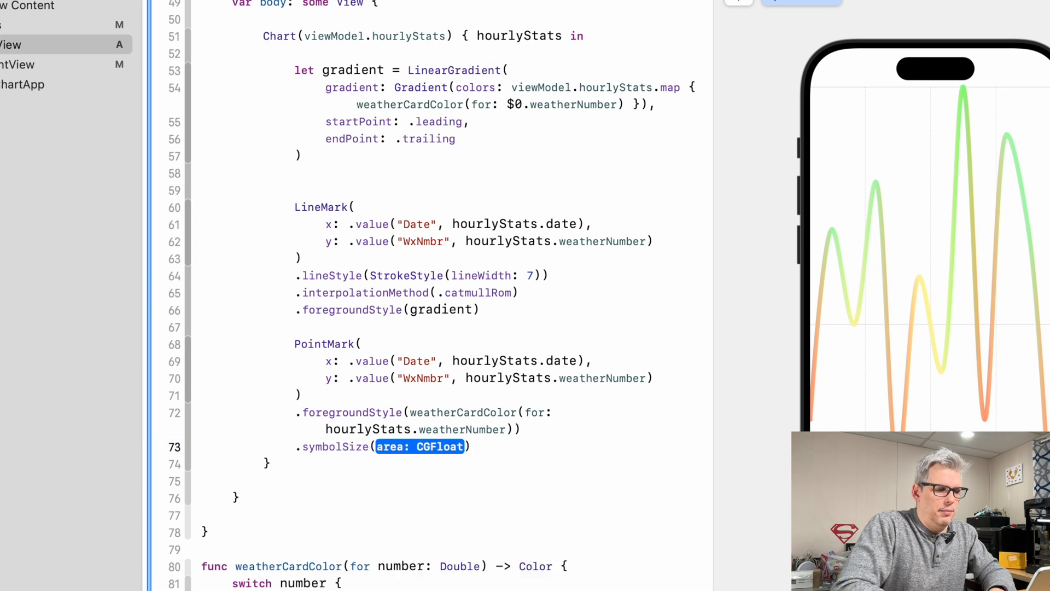
{"action": "type", "text": "300"}
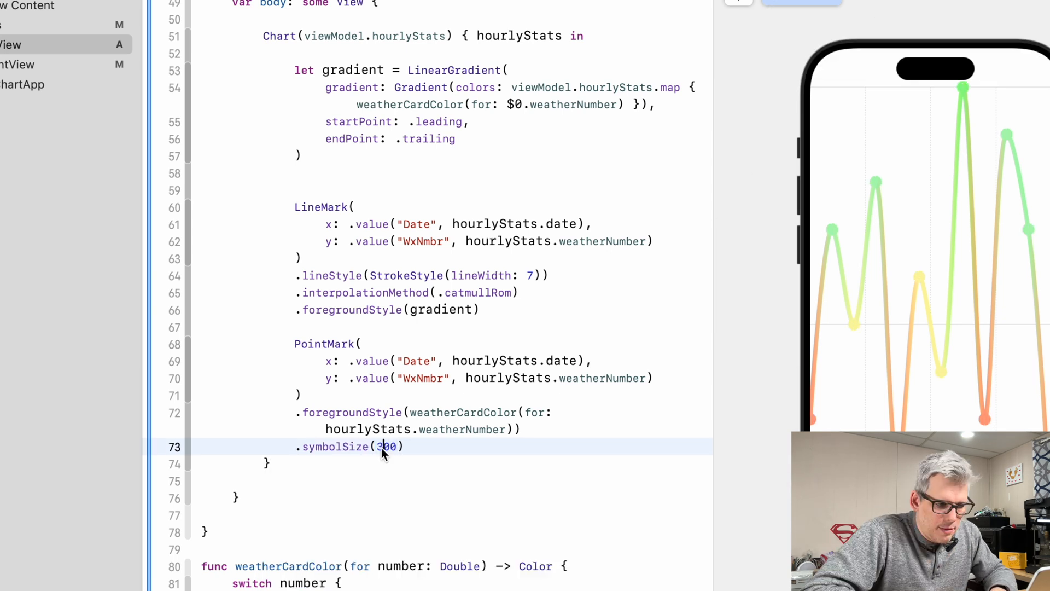
{"action": "type", "text": "500"}
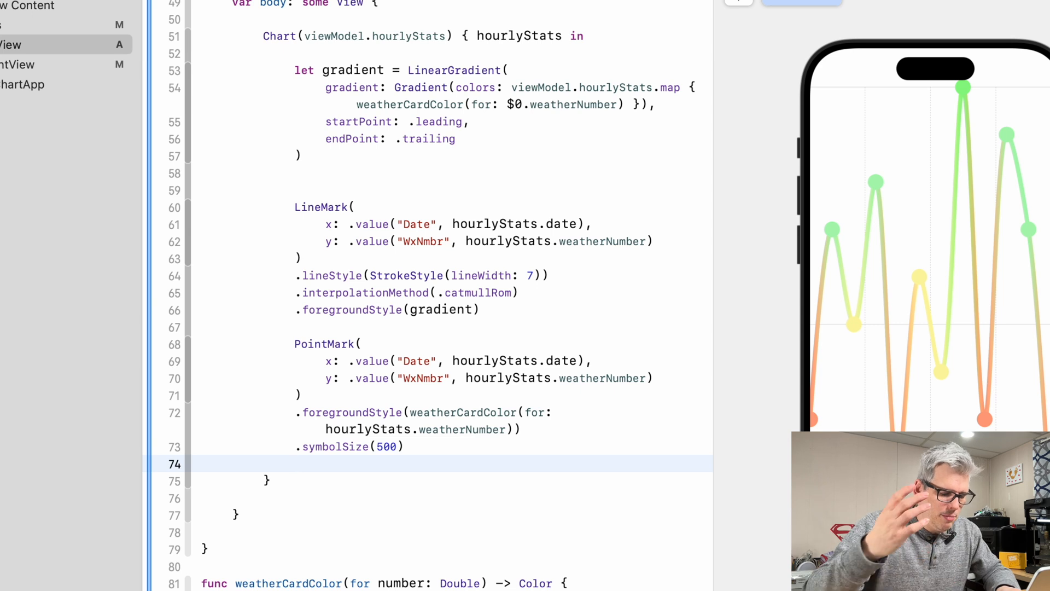
{"action": "type", "text": ".shadow(color: .black.opacity(0.2), radius: 5, x: 0, y: 3)"}
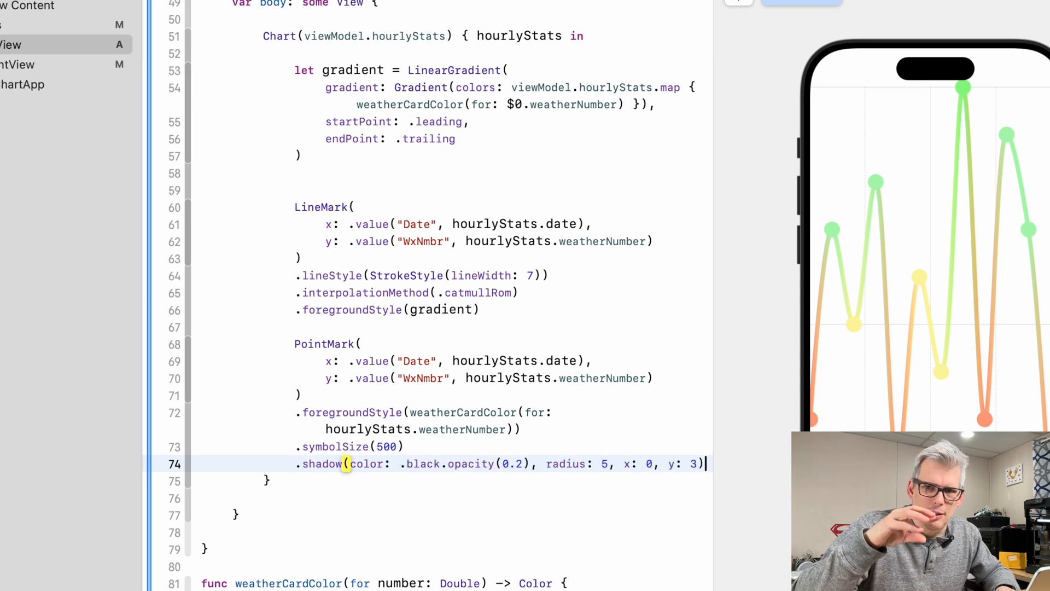
{"action": "mouse_move", "coordinate": [806, 280]}
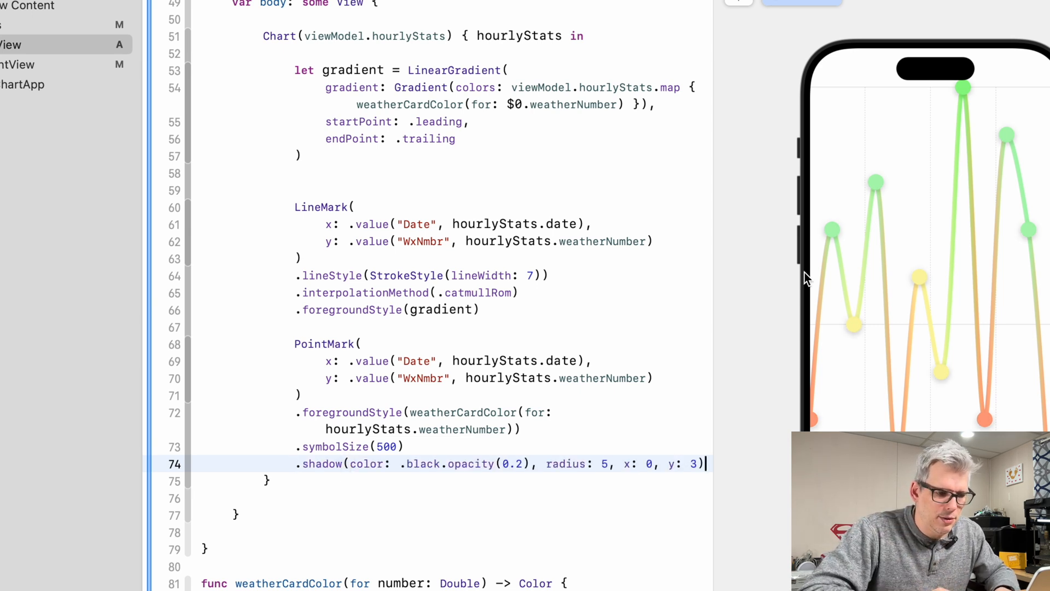
{"action": "mouse_move", "coordinate": [997, 87]}
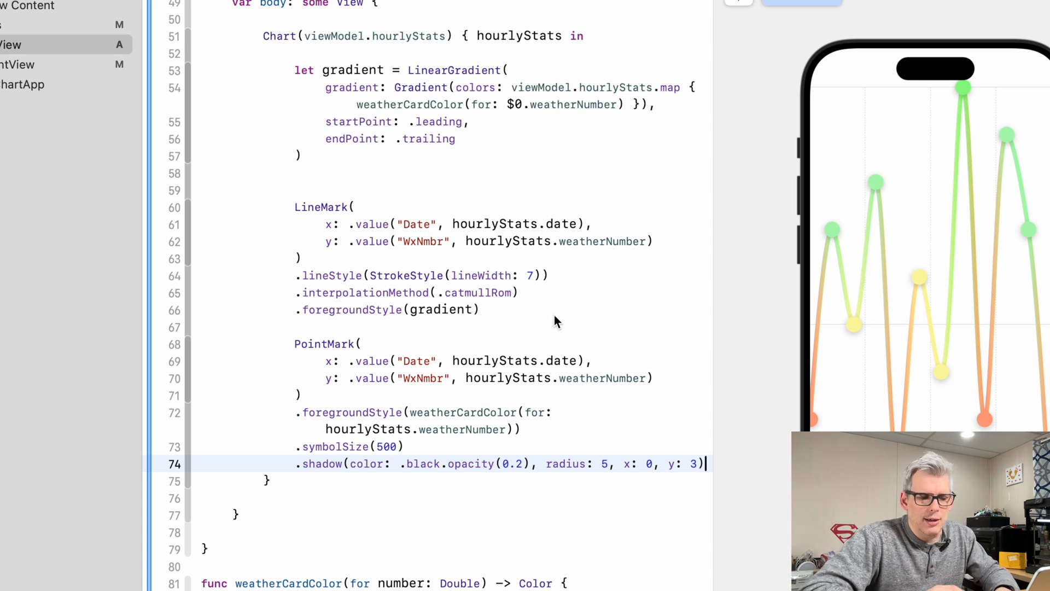
{"action": "mouse_move", "coordinate": [861, 400]}
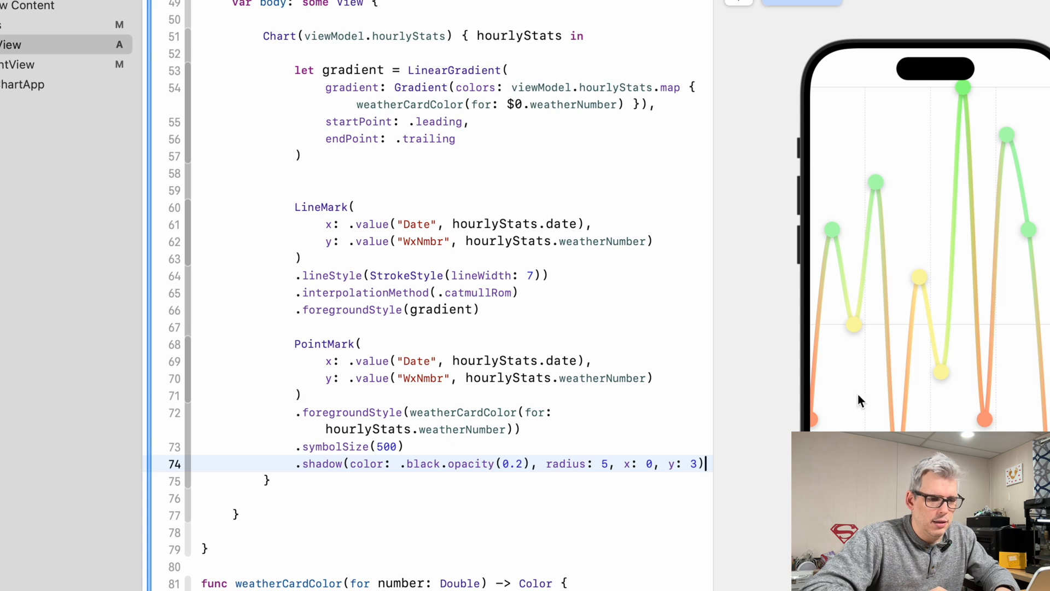
{"action": "mouse_move", "coordinate": [887, 279]}
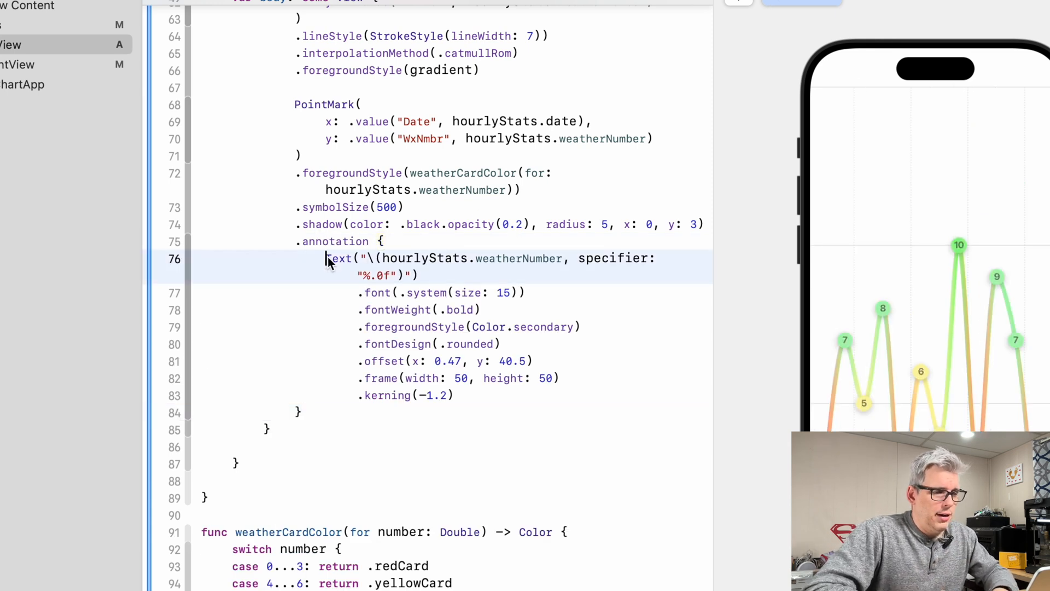
Switch the annotation specifier to one decimal, then disable the offset and kerning lines
{"action": "left_click_drag", "start_coordinate": [327, 257], "coordinate": [453, 395]}
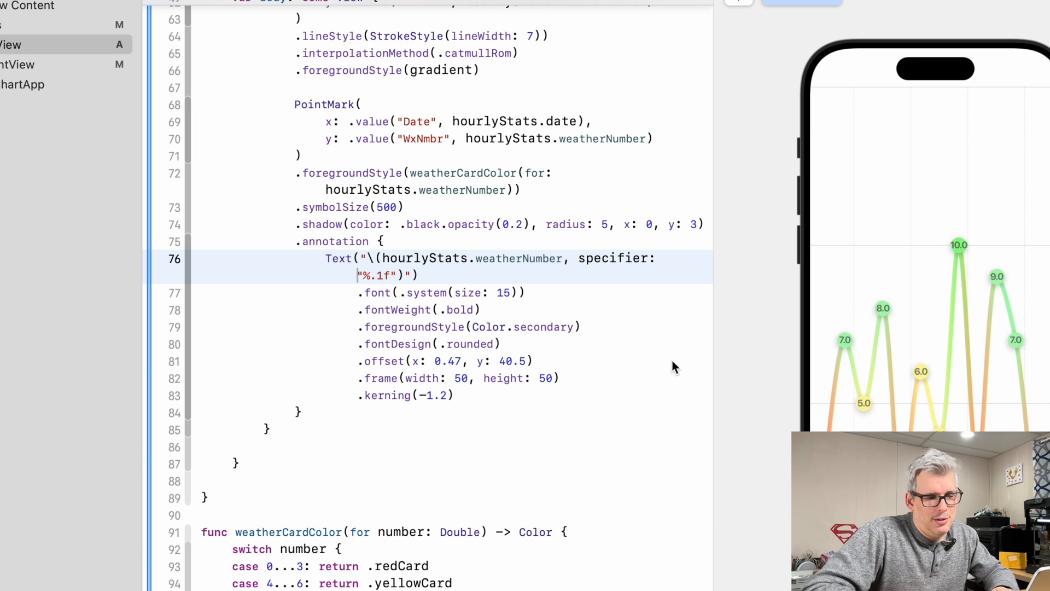
{"action": "mouse_move", "coordinate": [649, 312]}
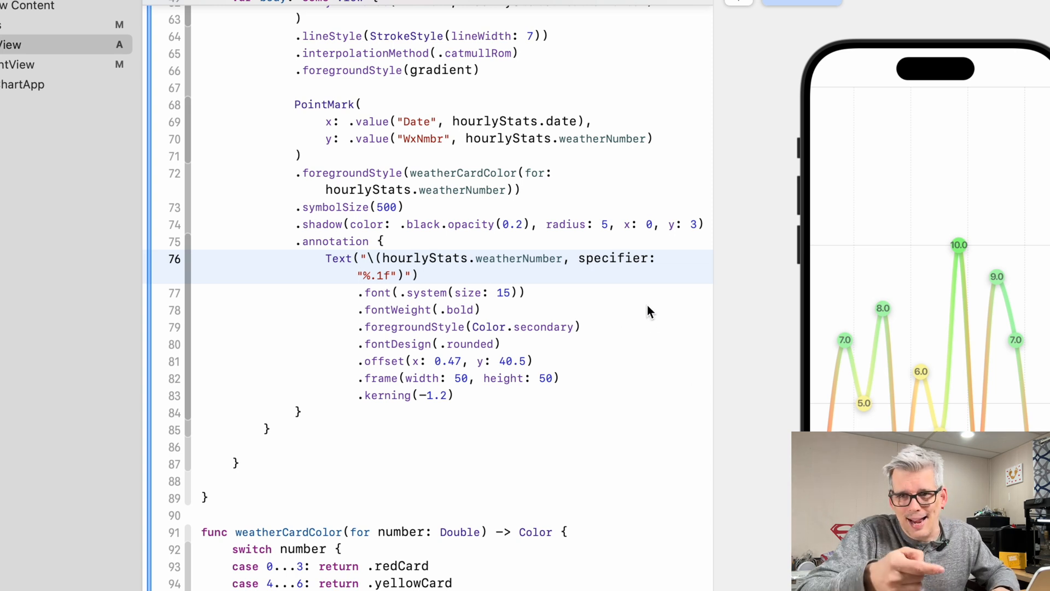
{"action": "double_click", "coordinate": [384, 275]}
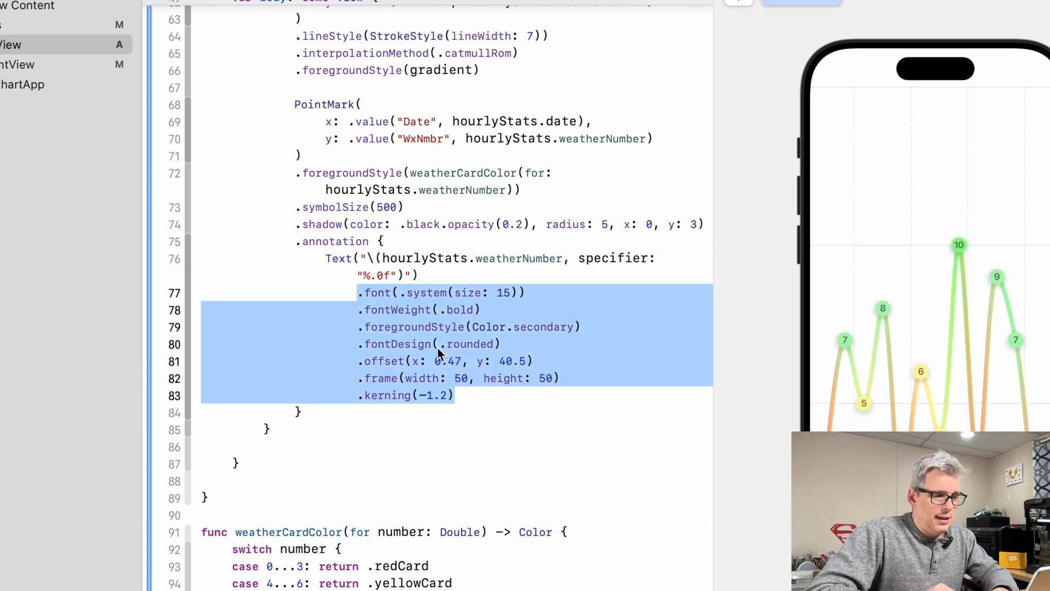
{"action": "left_click", "coordinate": [438, 361]}
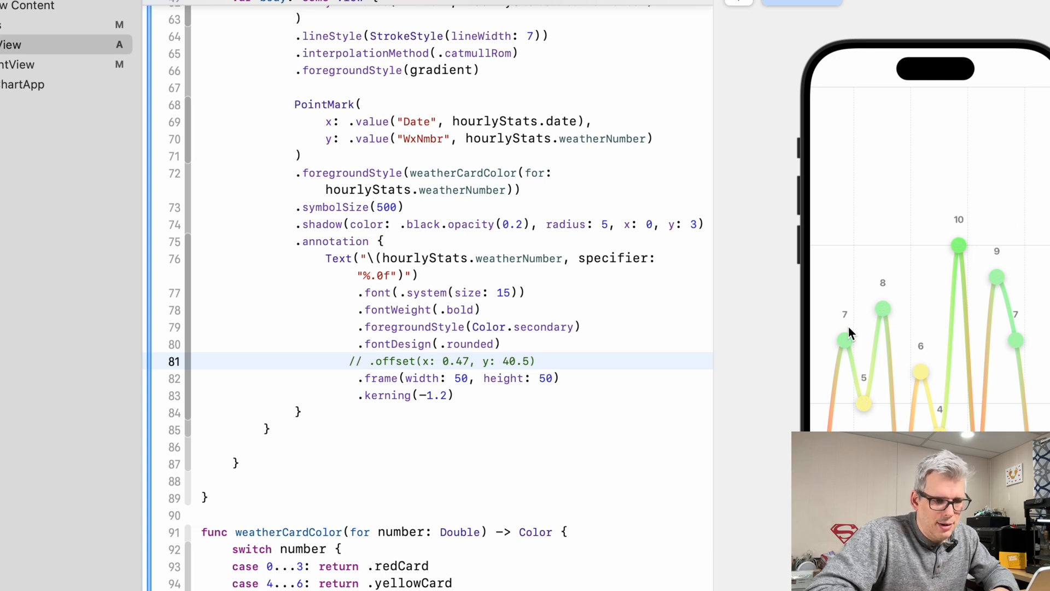
{"action": "mouse_move", "coordinate": [998, 285]}
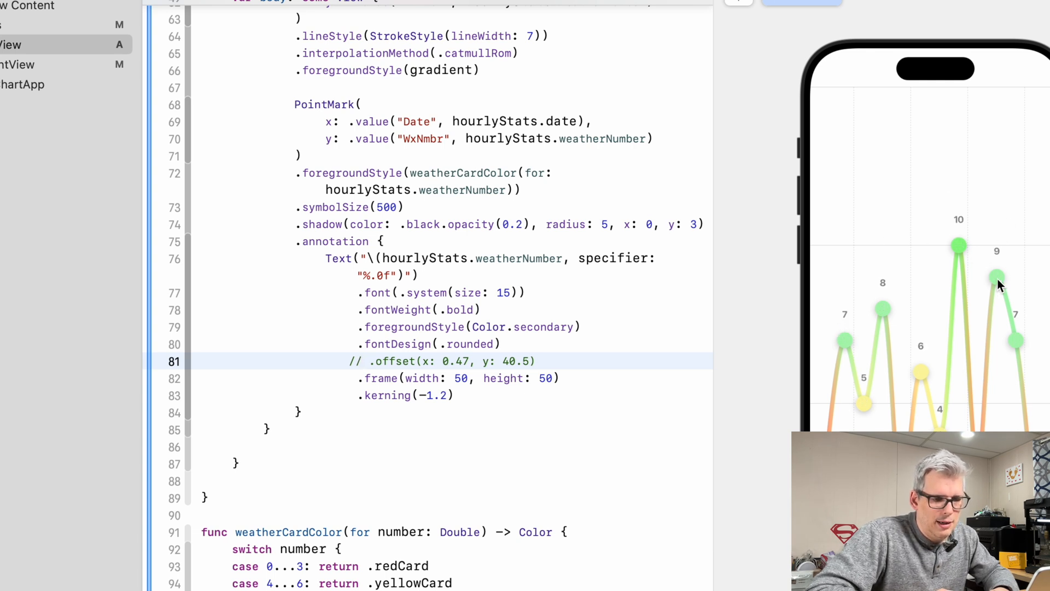
{"action": "mouse_move", "coordinate": [746, 456]}
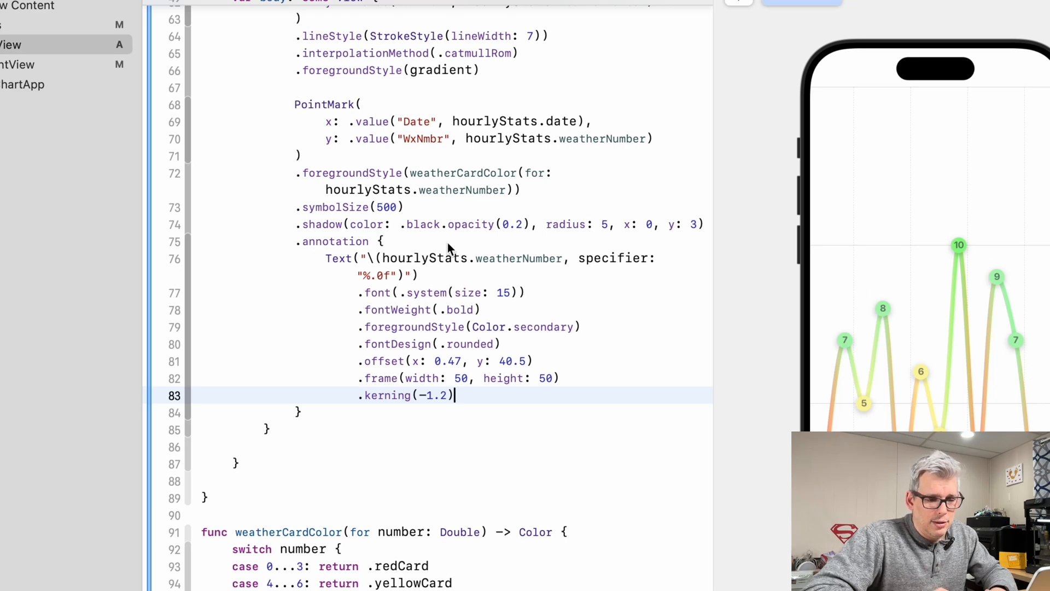
{"action": "left_click", "coordinate": [381, 274]}
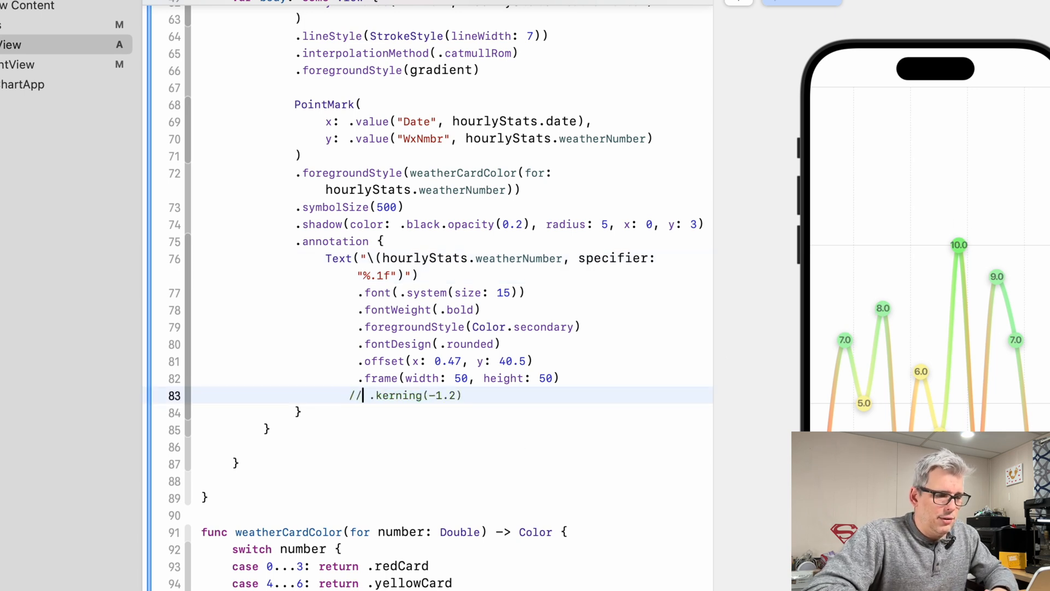
{"action": "mouse_move", "coordinate": [887, 306]}
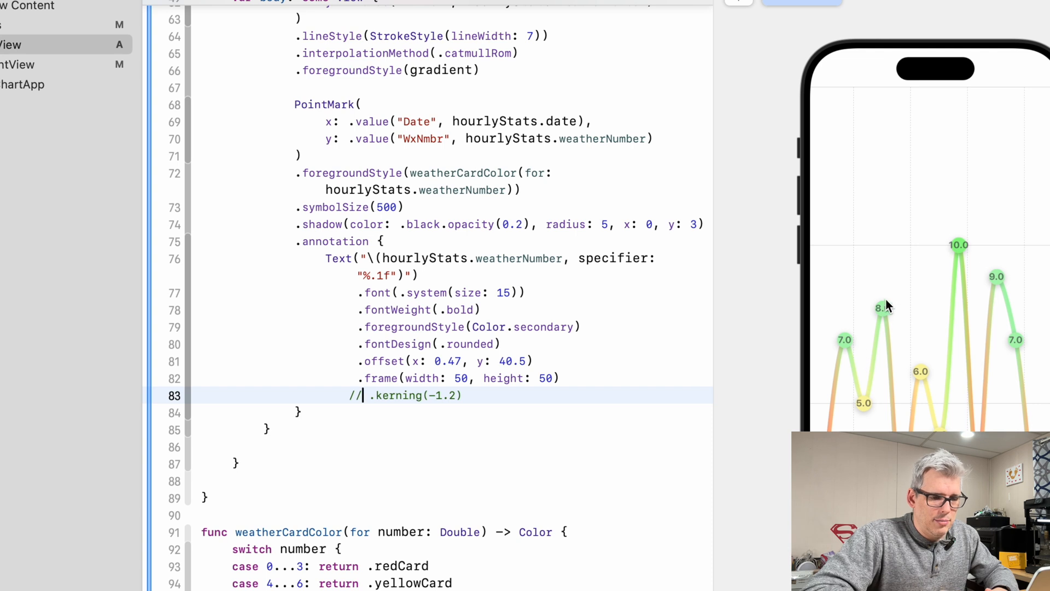
{"action": "mouse_move", "coordinate": [920, 308]}
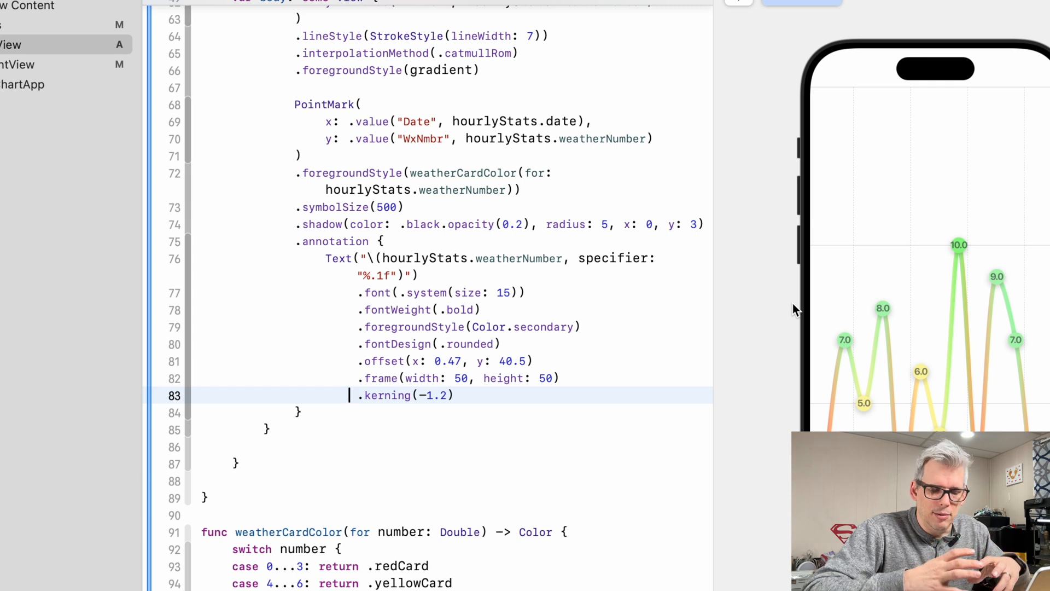
{"action": "mouse_move", "coordinate": [511, 250]}
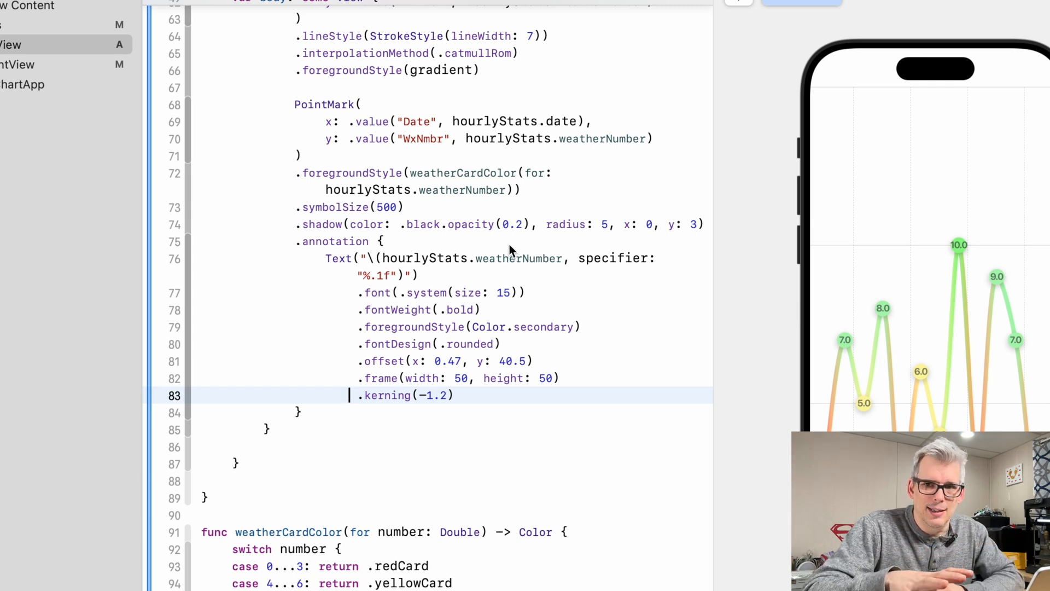
{"action": "mouse_move", "coordinate": [973, 246]}
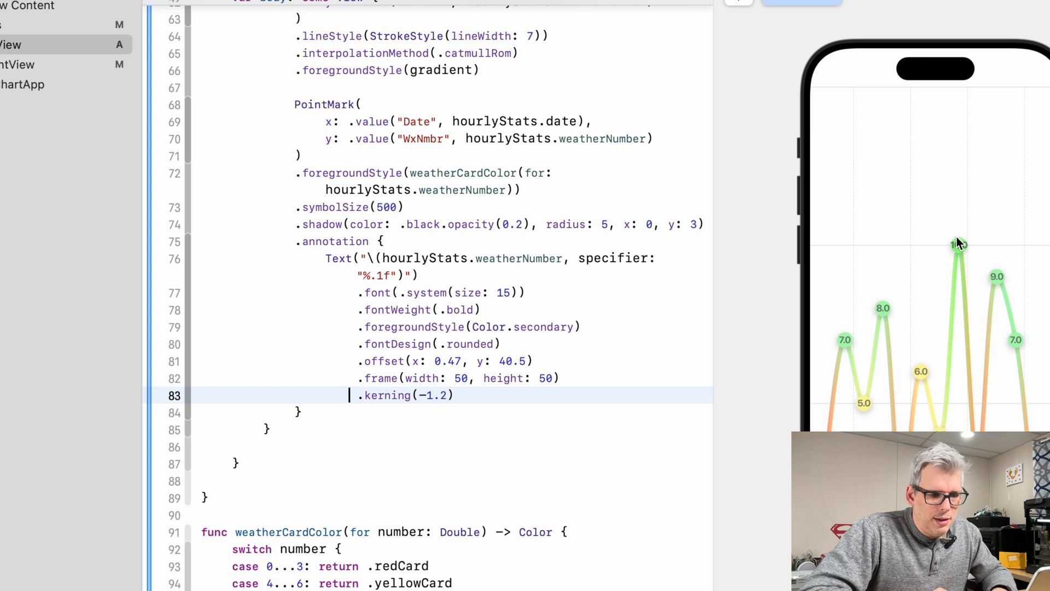
{"action": "mouse_move", "coordinate": [686, 278]}
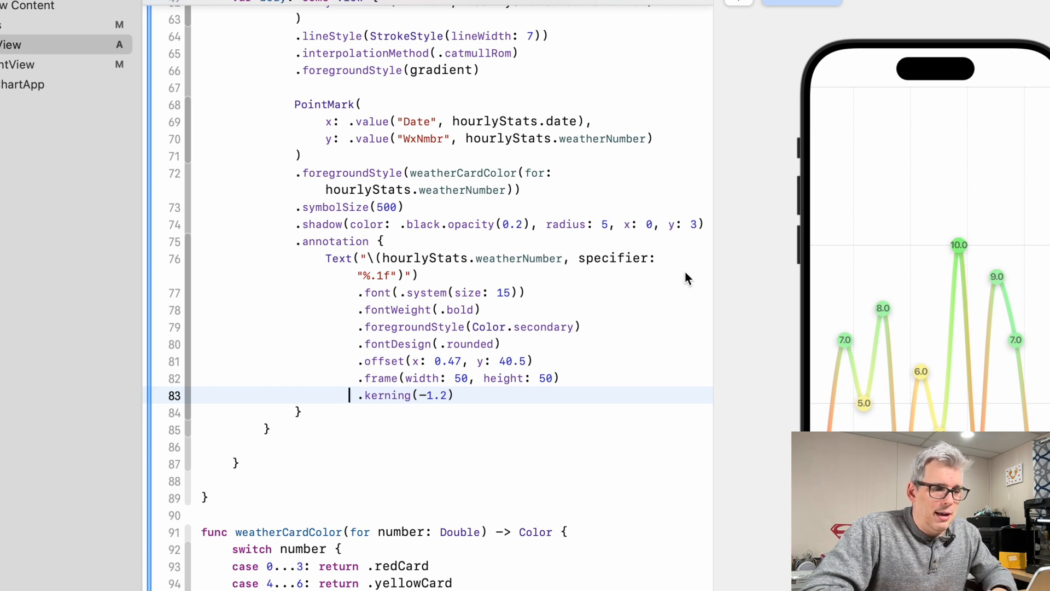
{"action": "mouse_move", "coordinate": [967, 259]}
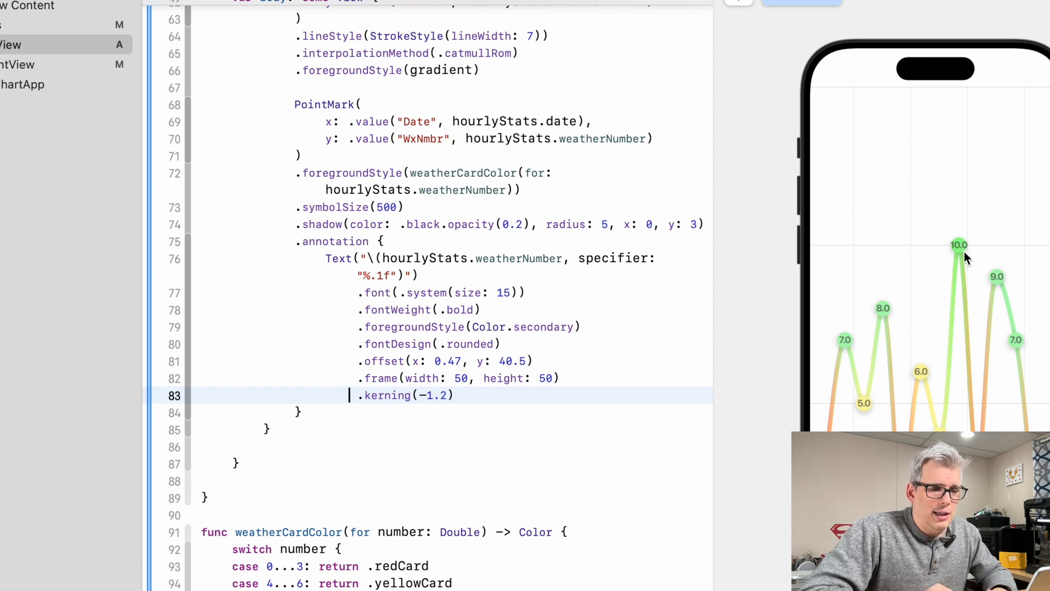
{"action": "mouse_move", "coordinate": [712, 228]}
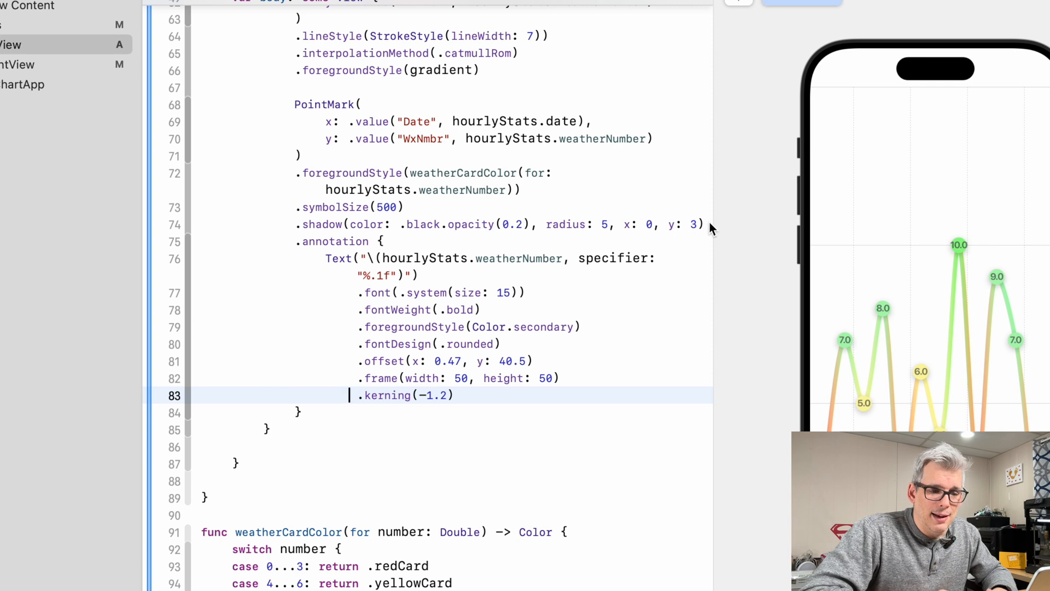
{"action": "mouse_move", "coordinate": [322, 364]}
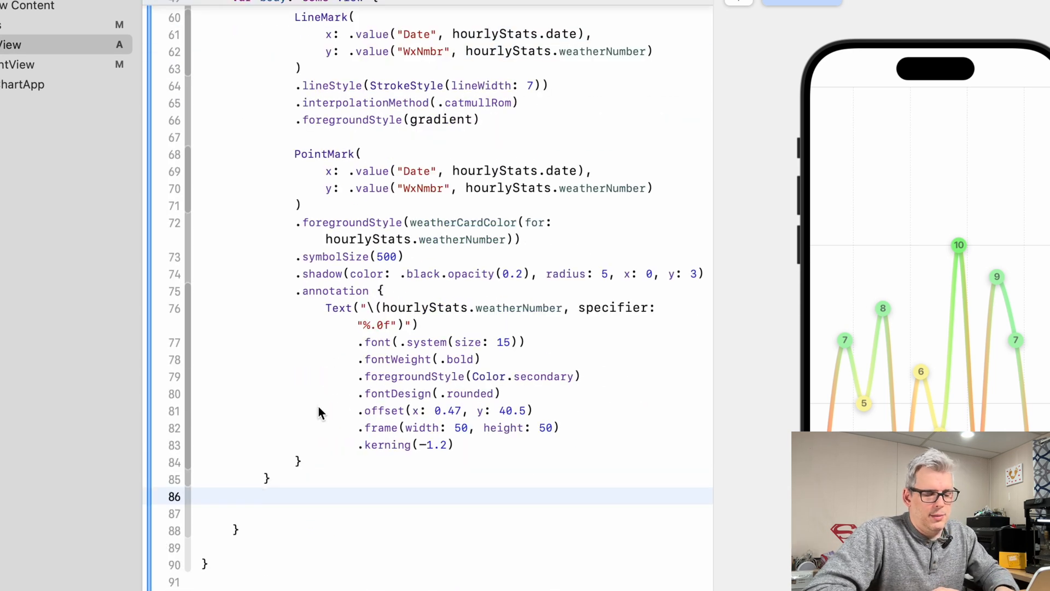
Add a 330×120 frame, 20-point corner radius and a 0...10 y-scale domain
{"action": "type", "text": ".frame(width: 330, height: 120)"}
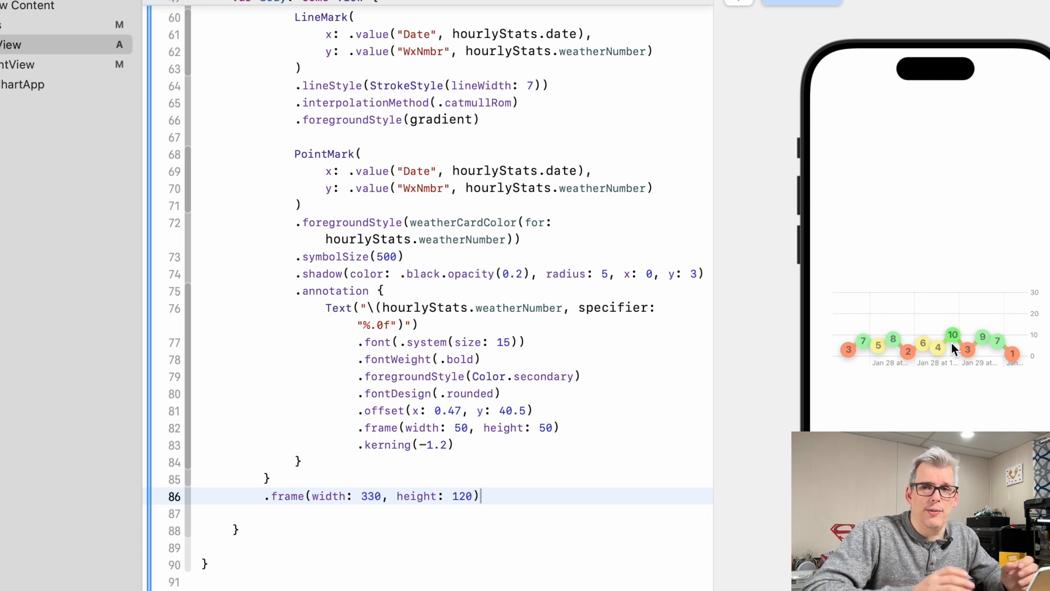
{"action": "mouse_move", "coordinate": [596, 281]}
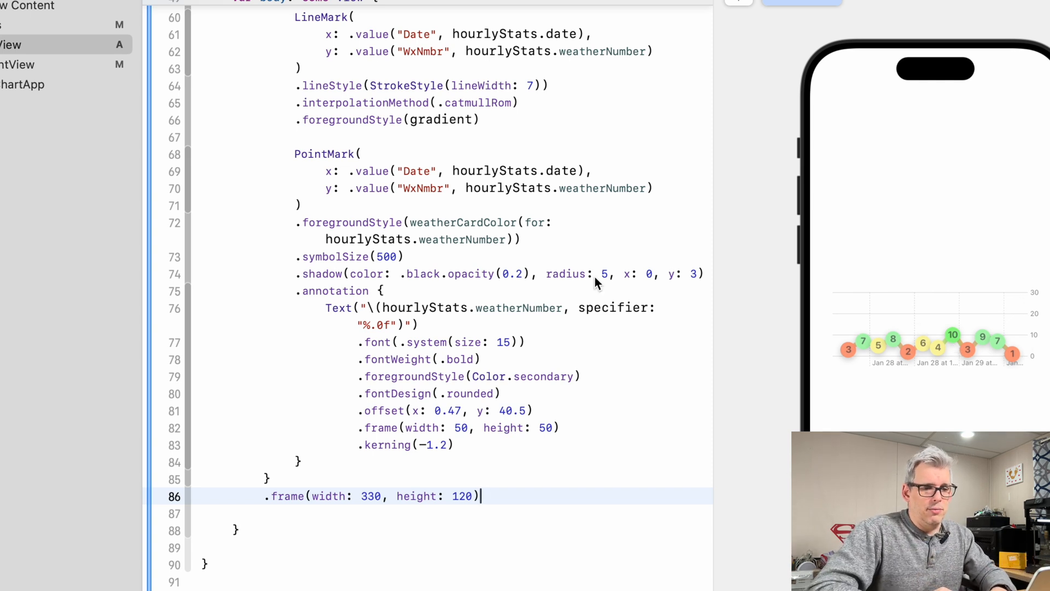
{"action": "type", "text": ".cornerRadius(20)"}
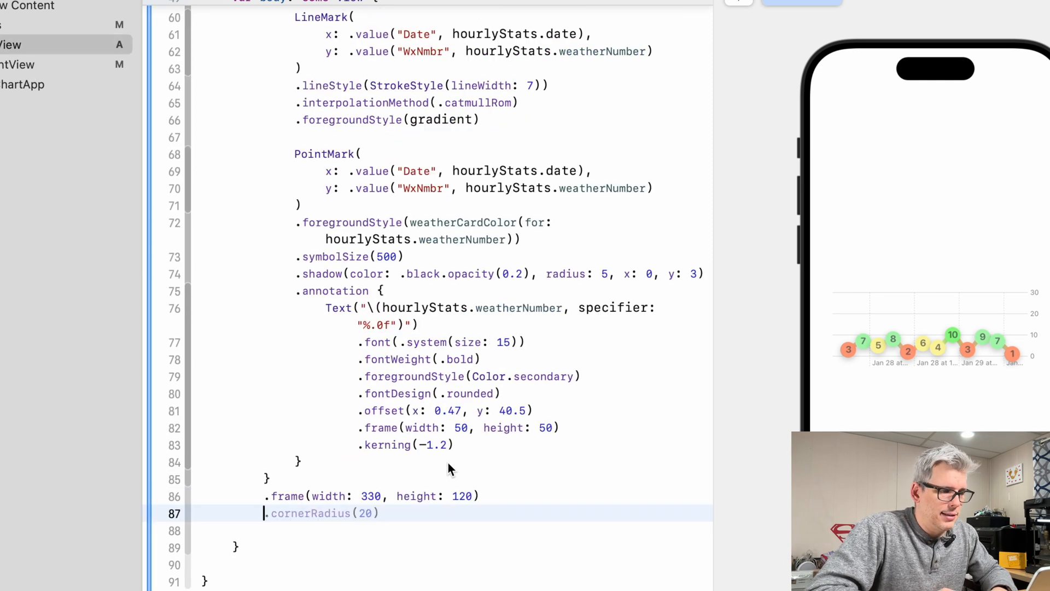
{"action": "type", "text": ".chartYScale(domain: 0...10)"}
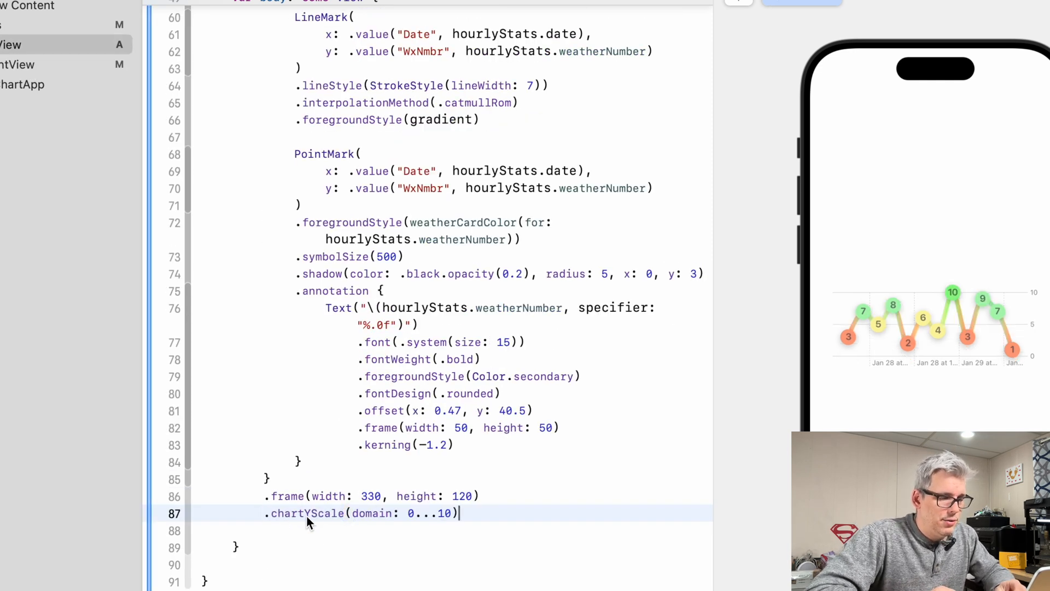
{"action": "double_click", "coordinate": [372, 513]}
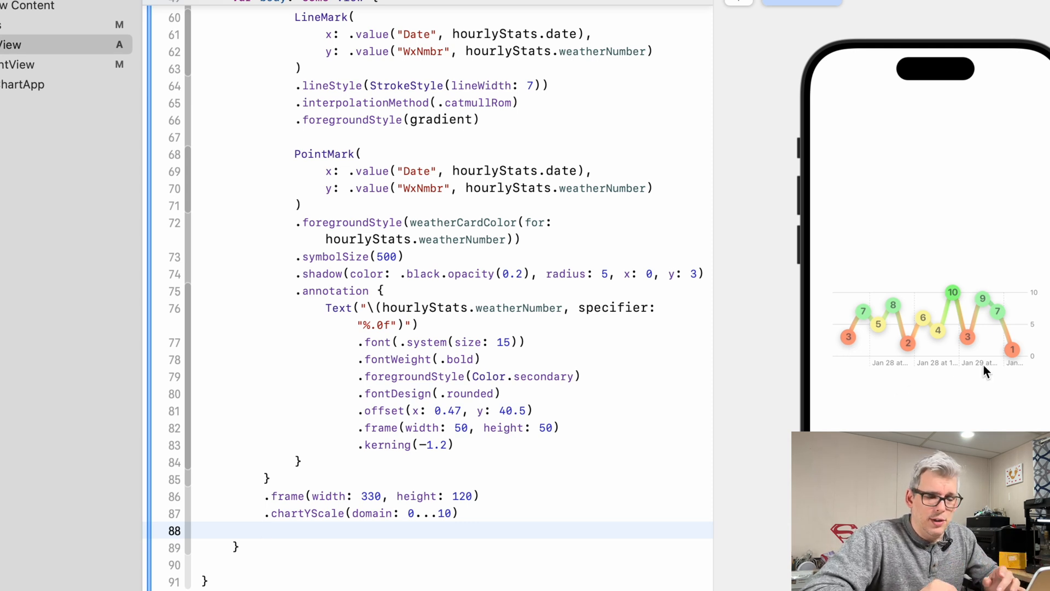
Review the 12-hour x-scale domain and the two-hour hour-label axis marks
{"action": "scroll", "scroll_direction": "down", "scroll_amount": 3}
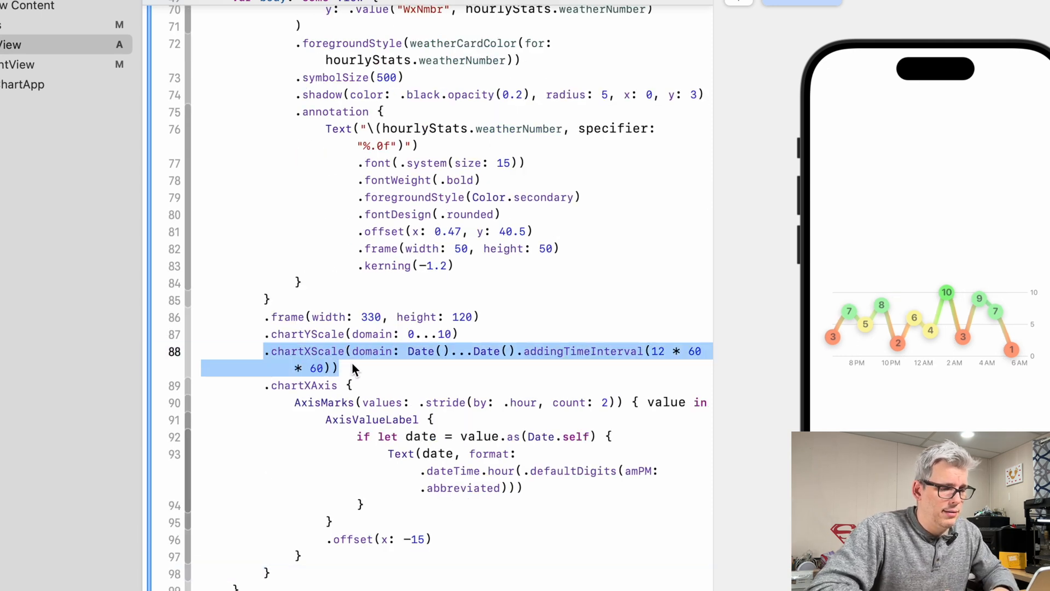
{"action": "double_click", "coordinate": [421, 351]}
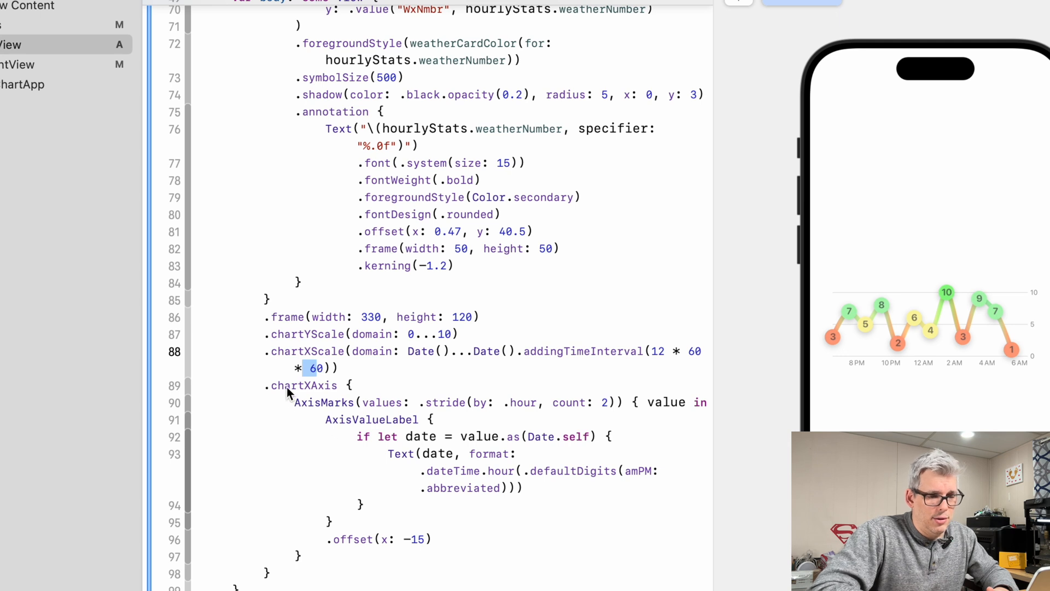
{"action": "mouse_move", "coordinate": [334, 407]}
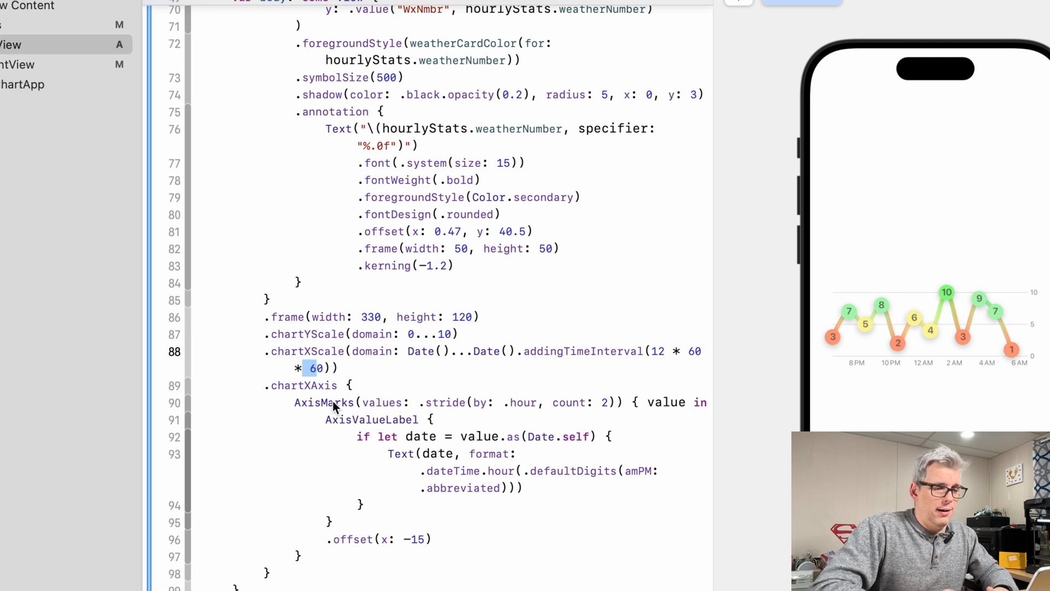
{"action": "mouse_move", "coordinate": [485, 459]}
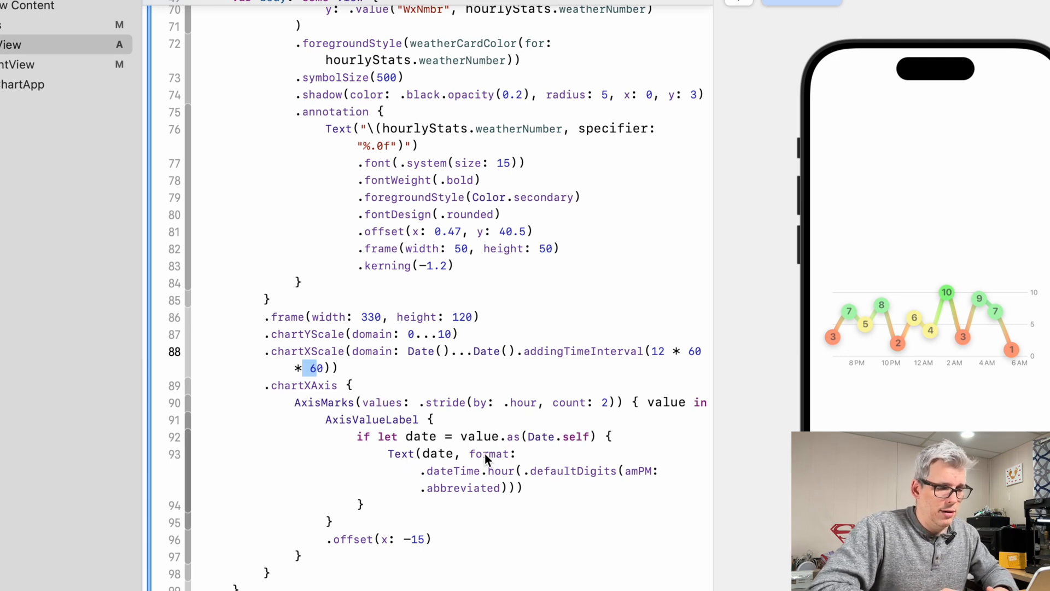
{"action": "double_click", "coordinate": [573, 471]}
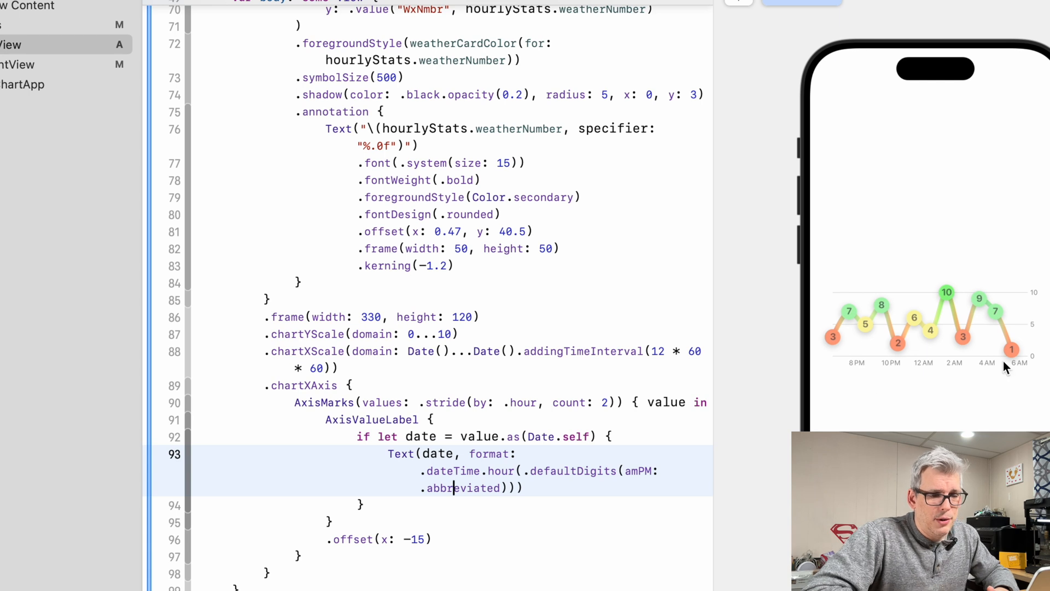
{"action": "mouse_move", "coordinate": [1028, 371]}
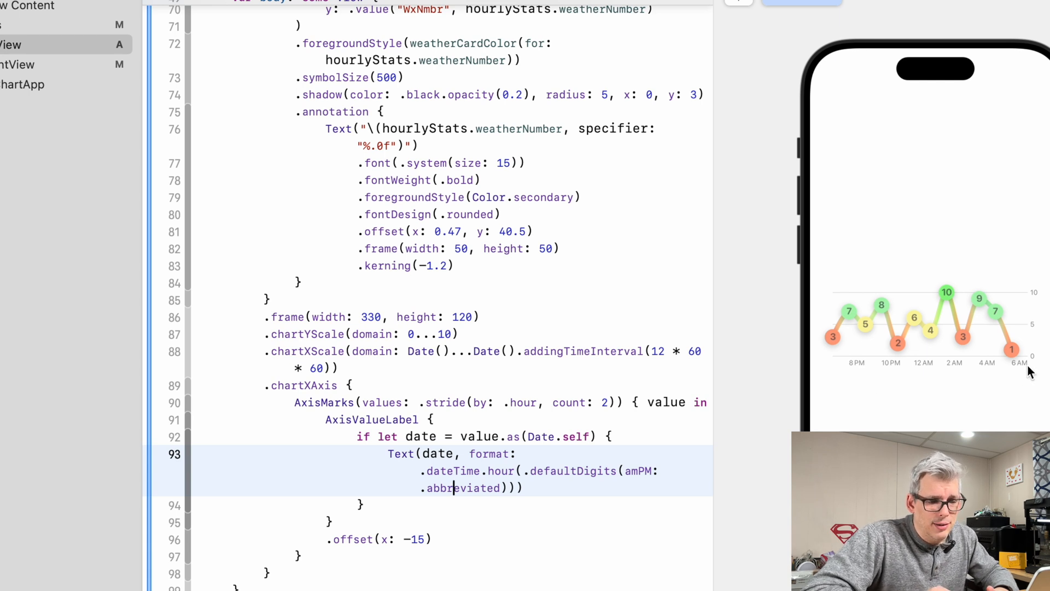
{"action": "left_click", "coordinate": [606, 402]}
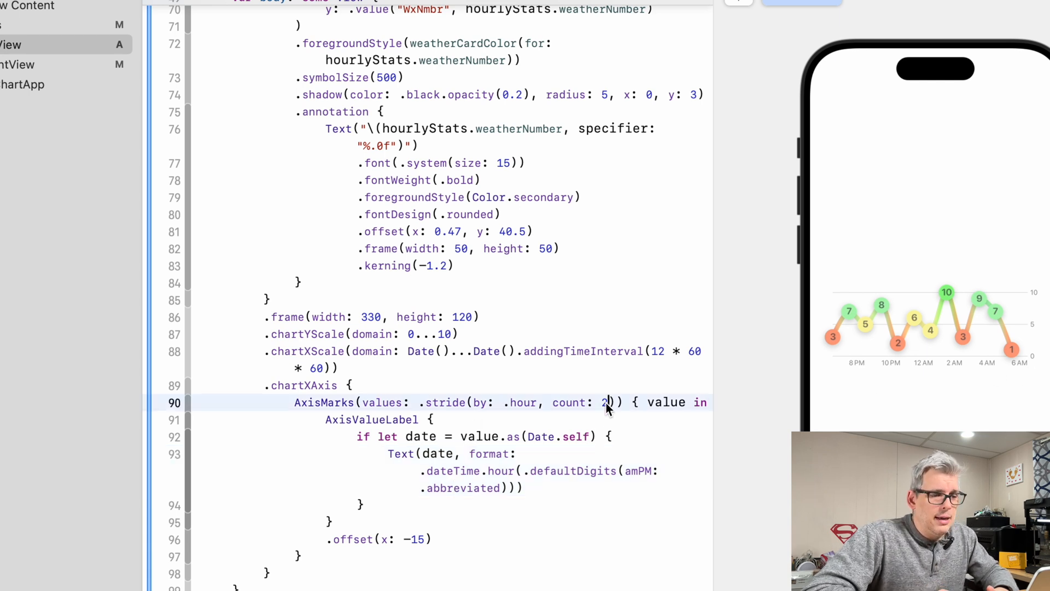
{"action": "double_click", "coordinate": [606, 402]}
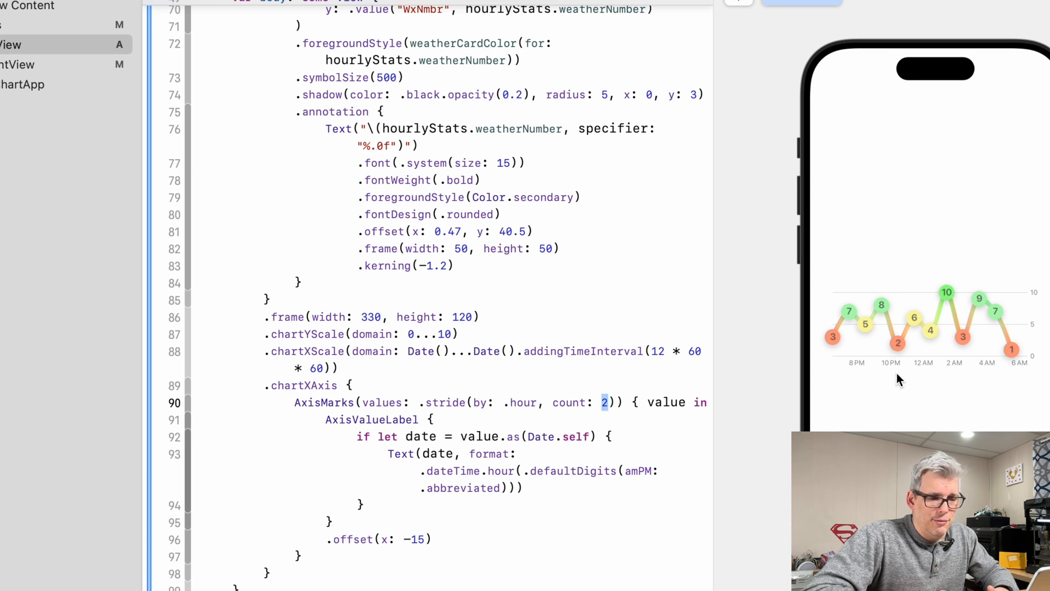
{"action": "mouse_move", "coordinate": [628, 496]}
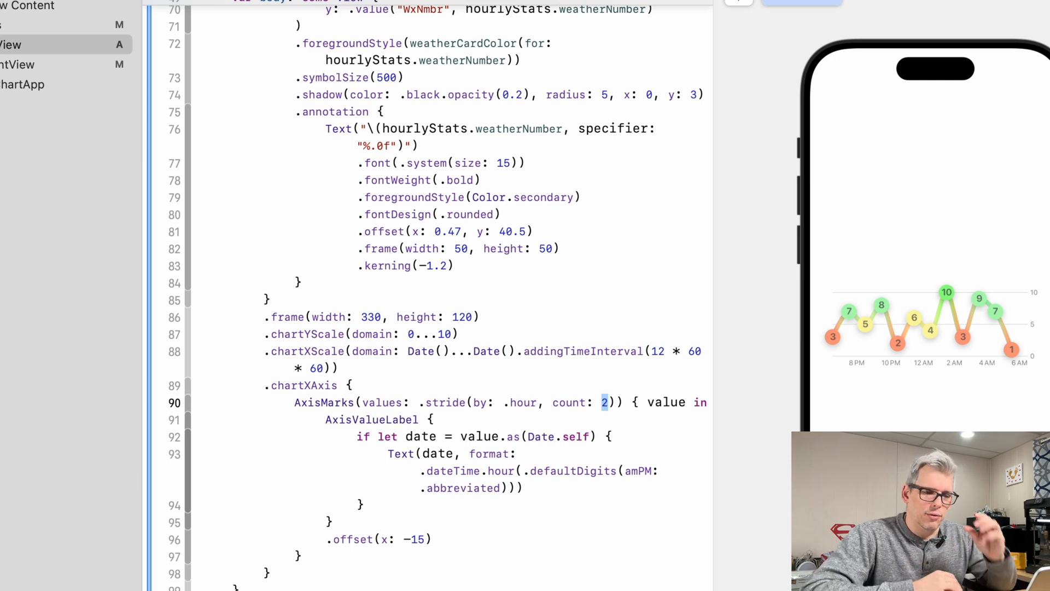
{"action": "mouse_move", "coordinate": [985, 335]}
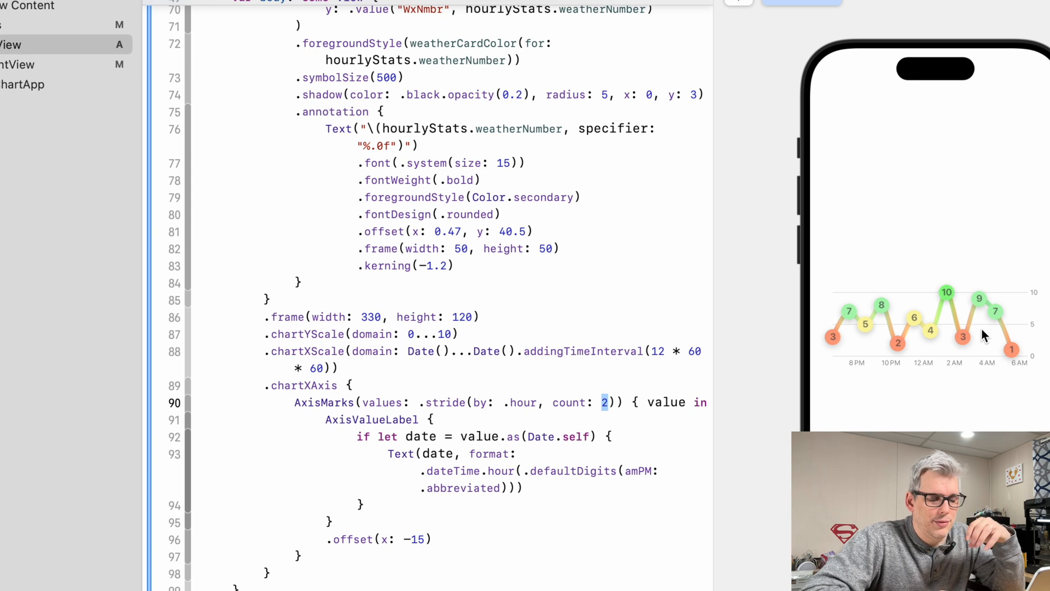